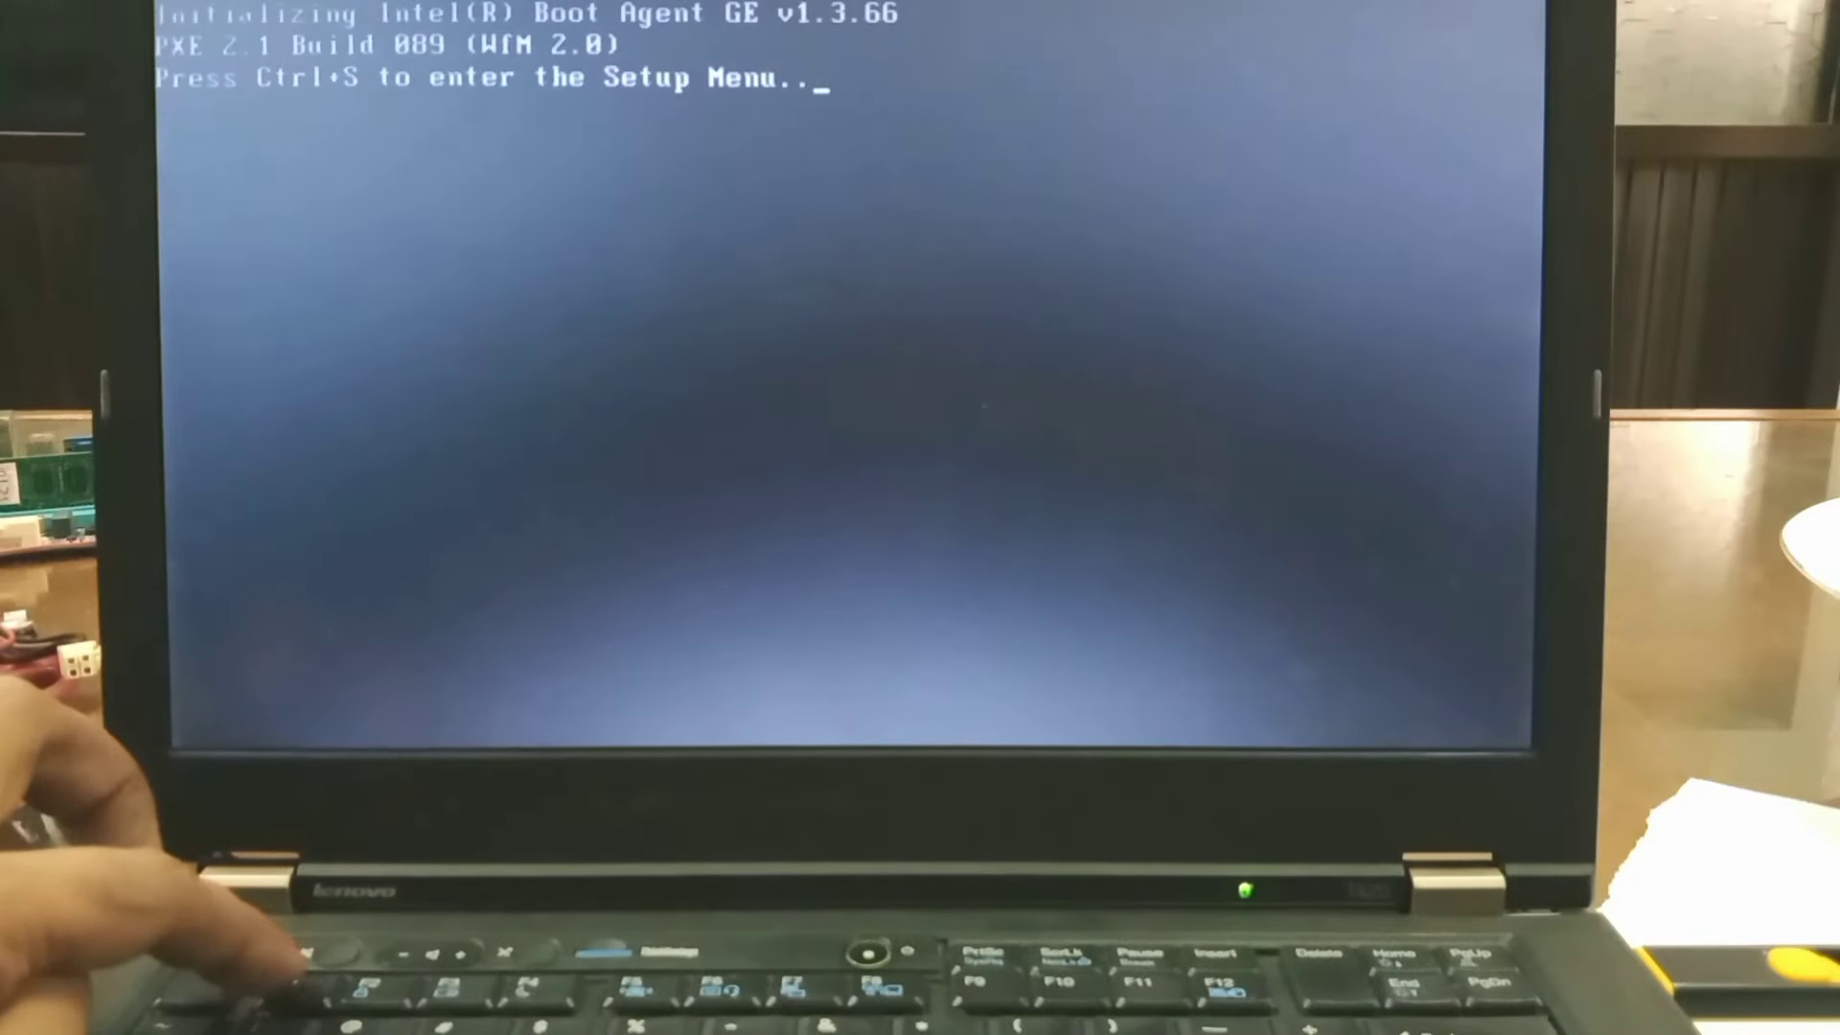
- Enter ThinkPad Setup at the boot prompt, landing on the Main system information page
key(ctrl+s)
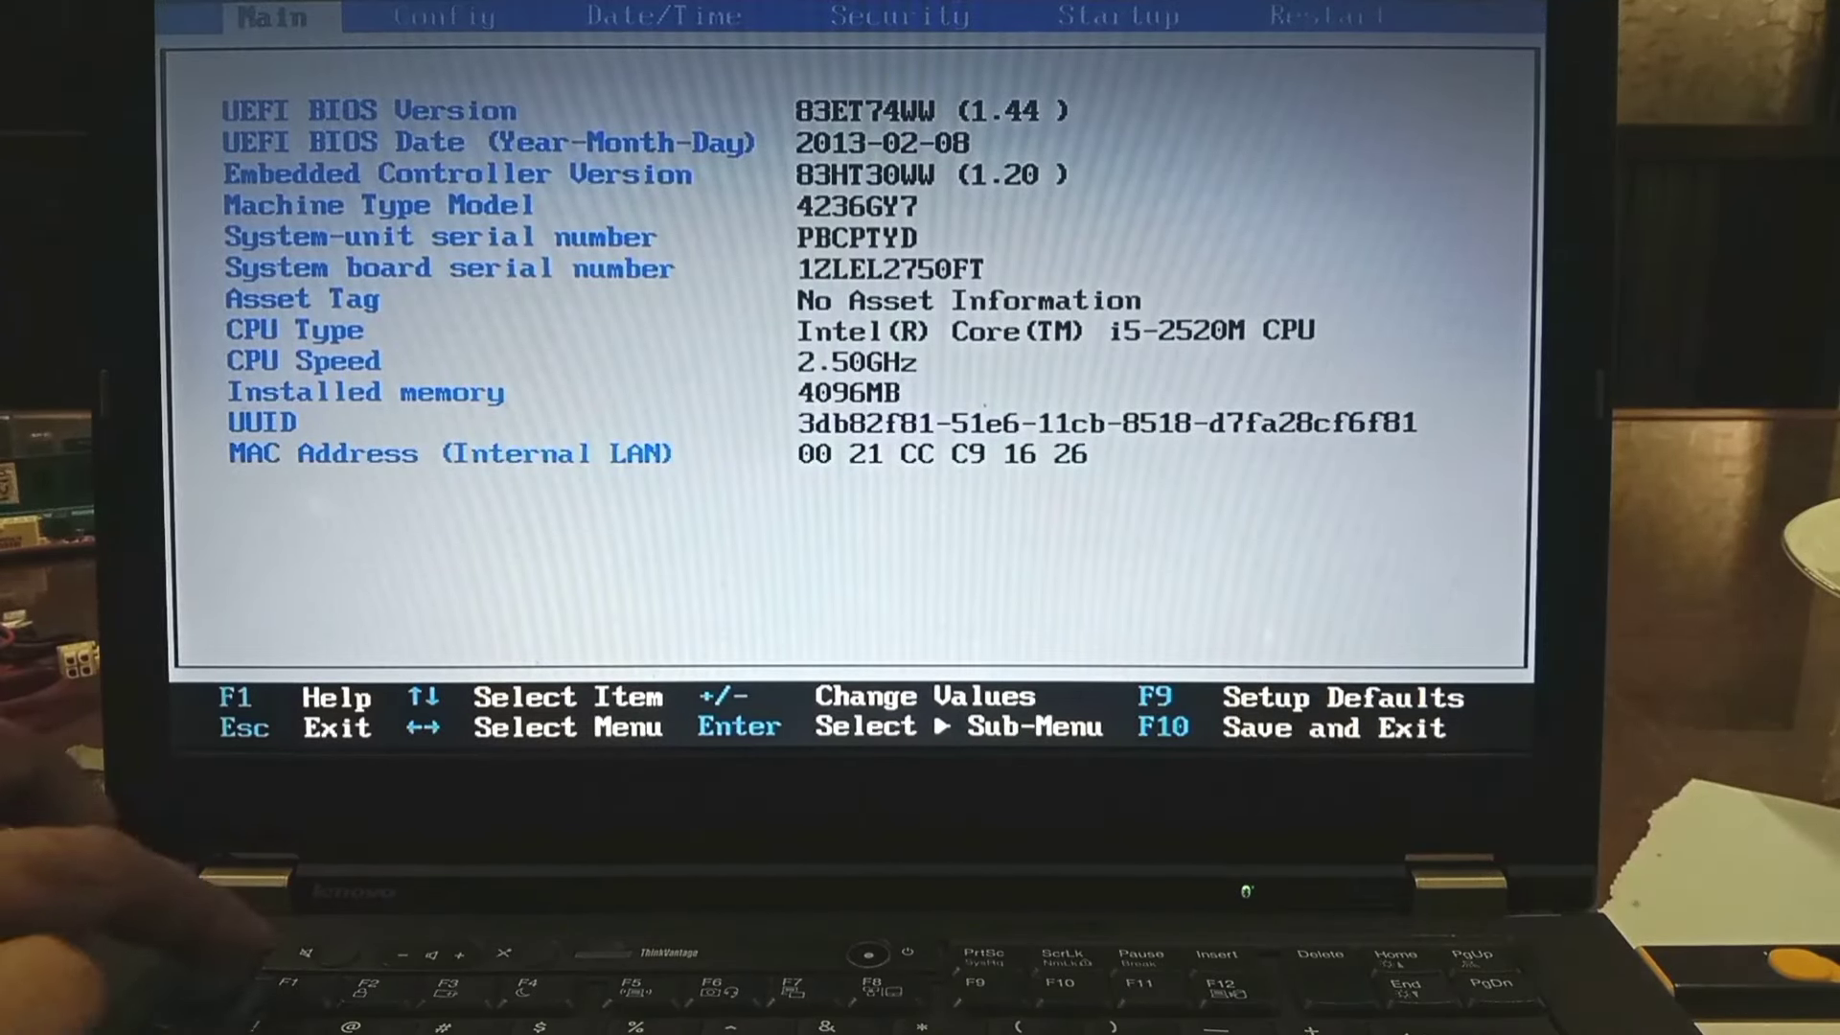
- Look through Config > Keyboard/Mouse, then move on to the Date/Time settings
key(right)
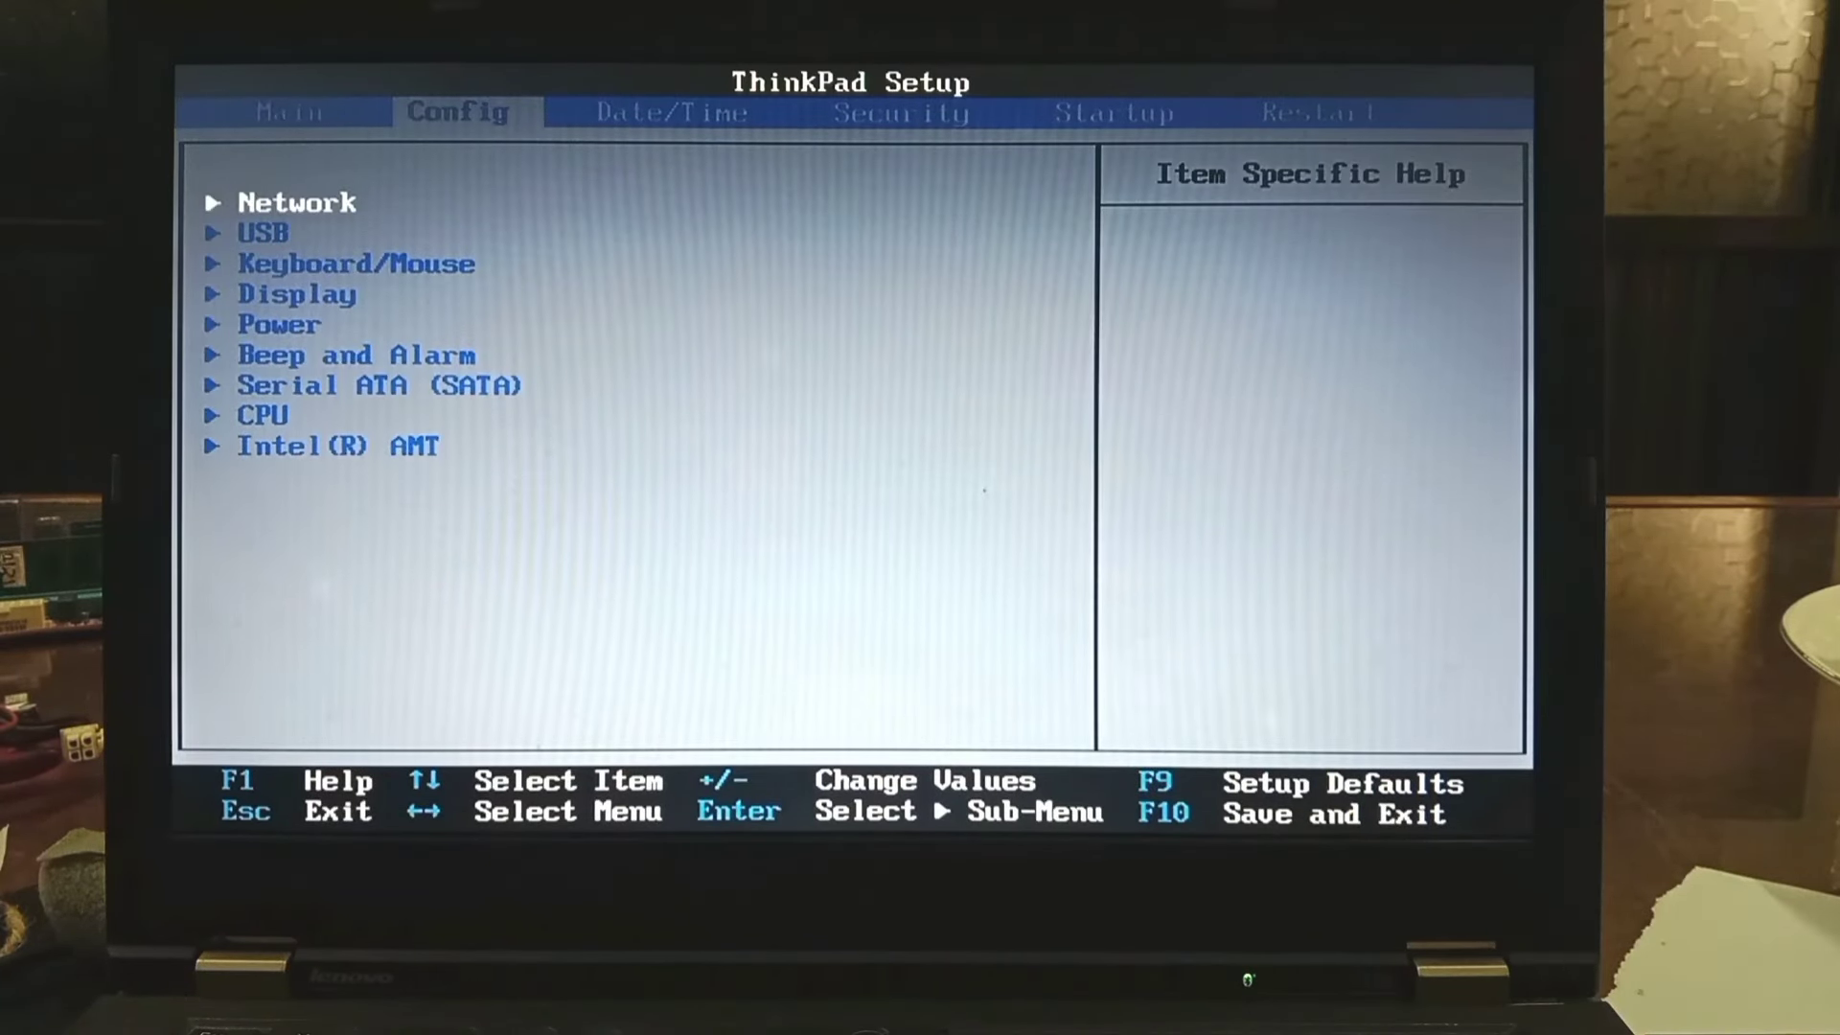
key(down)
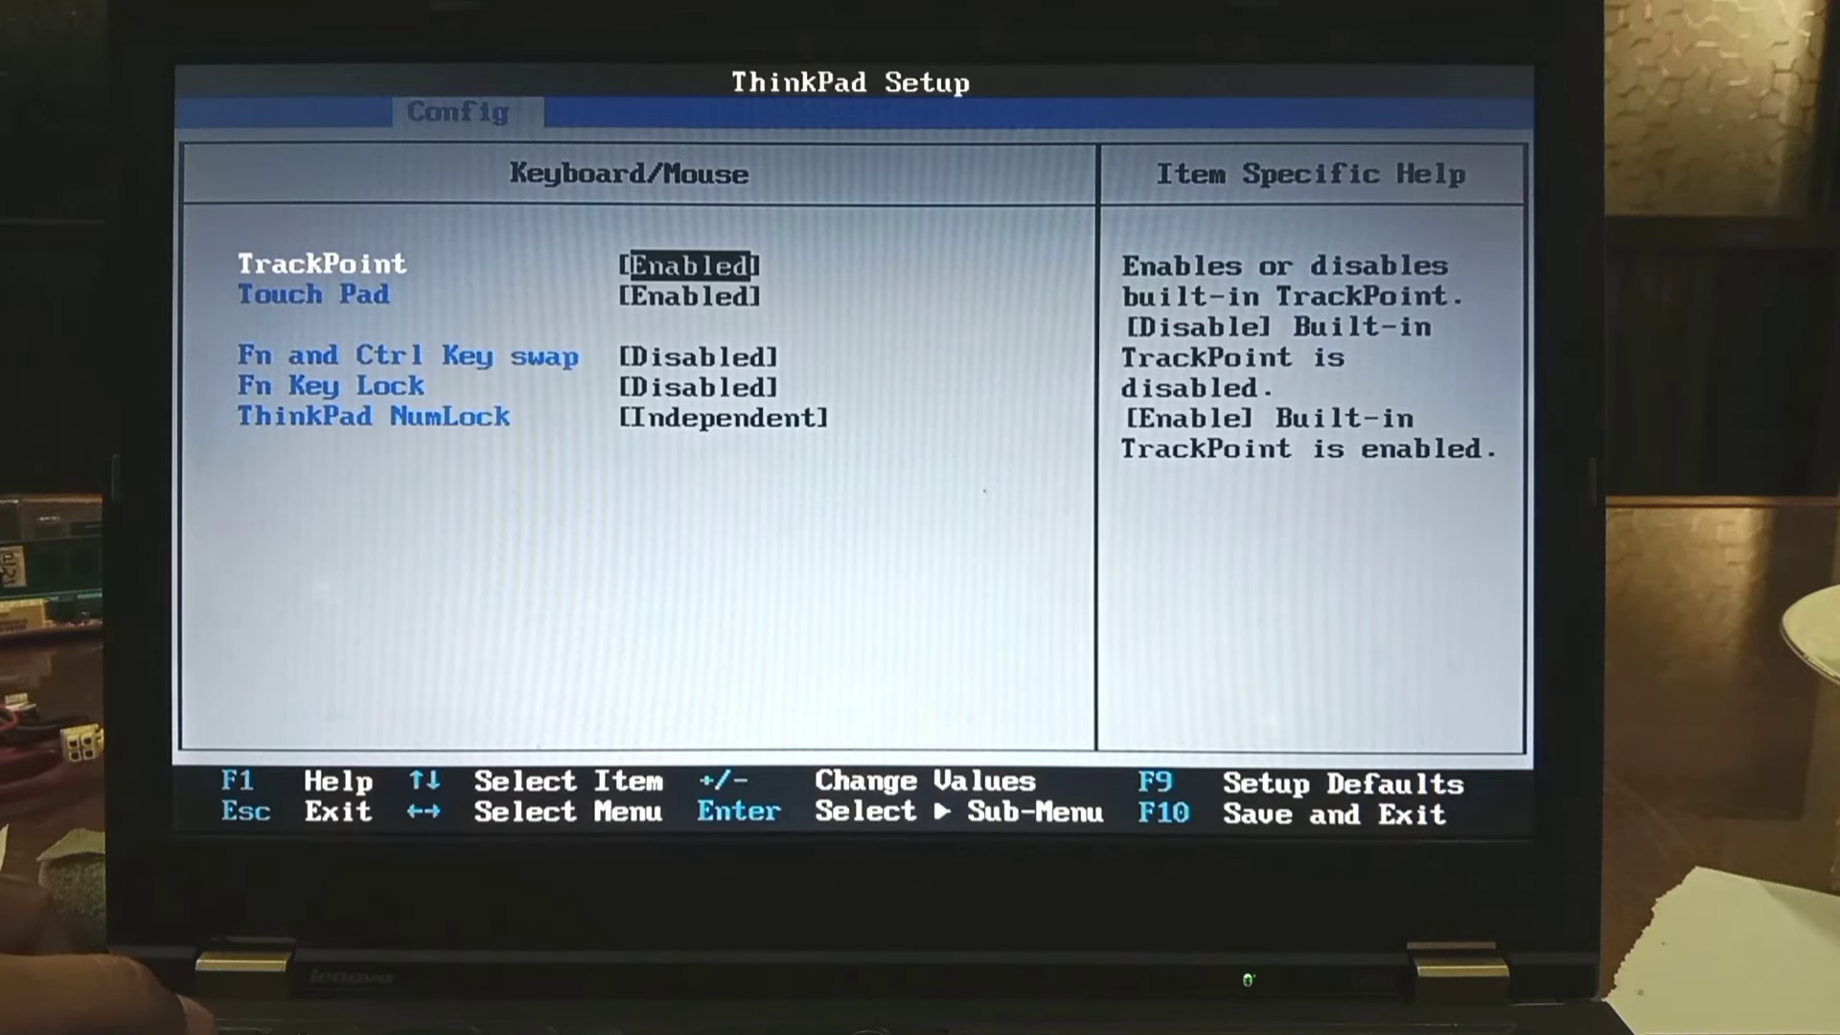
key(Down)
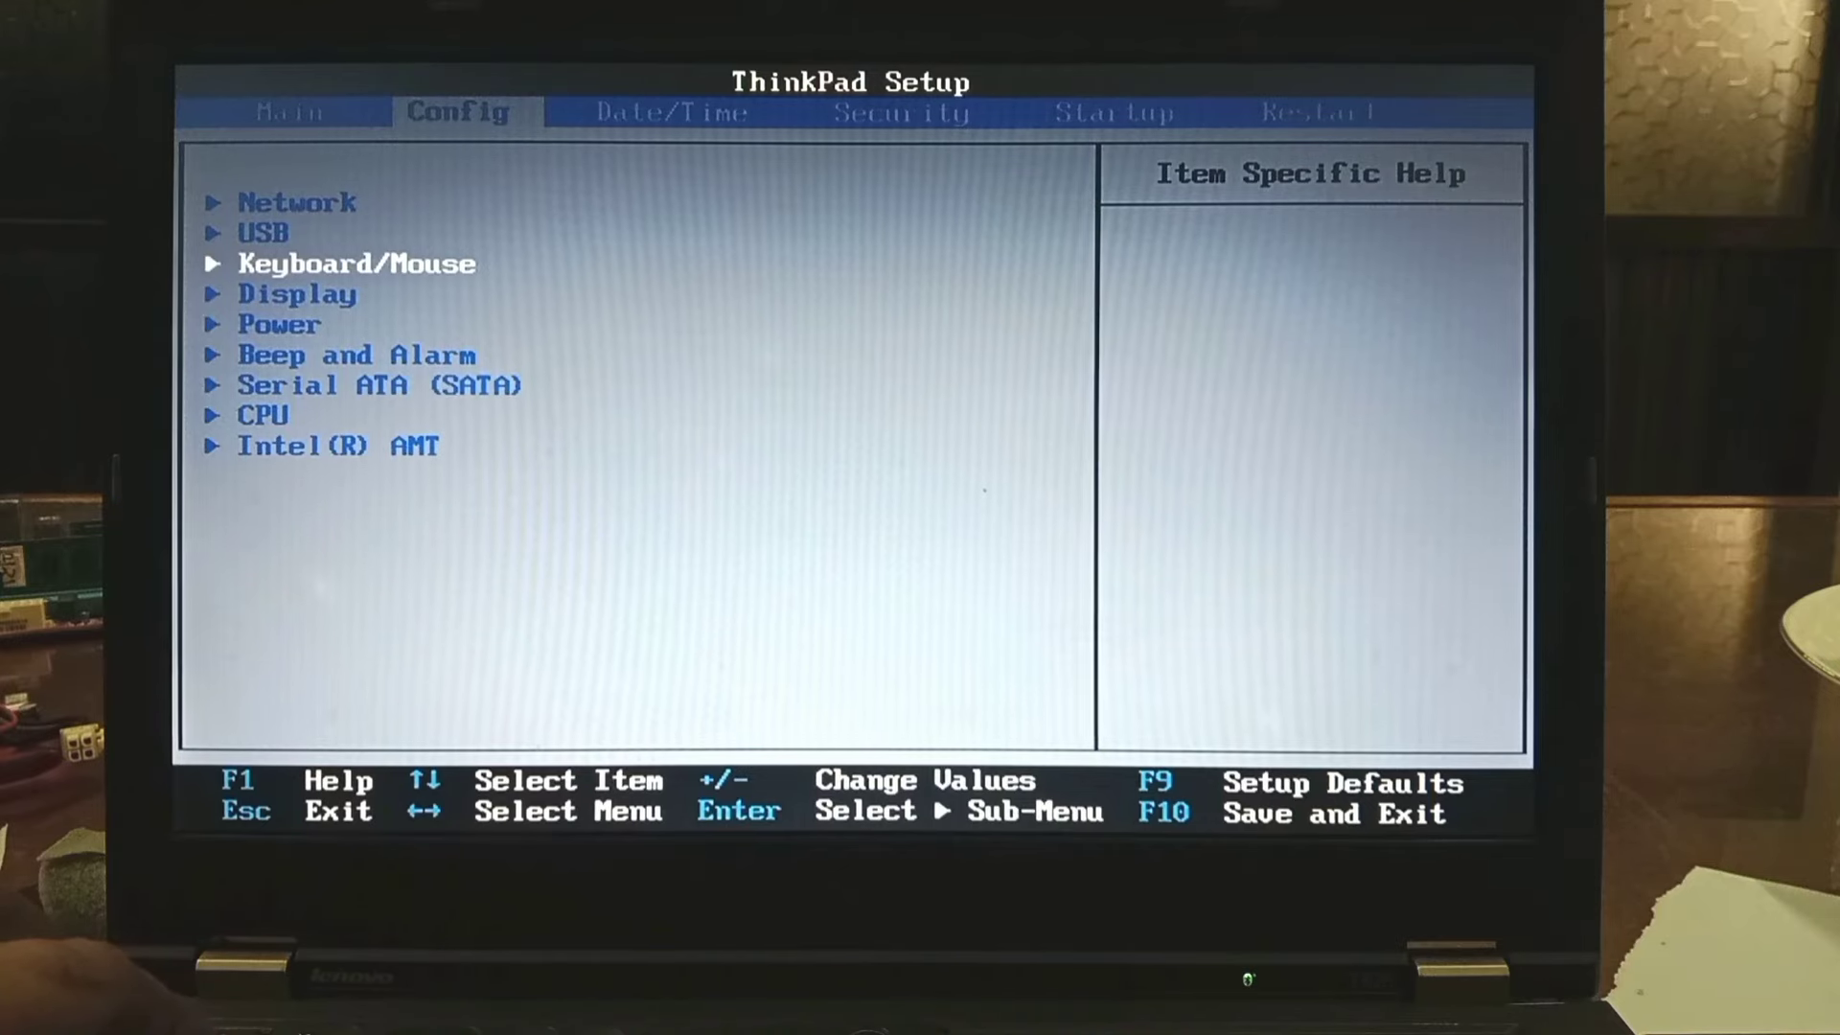
key(right)
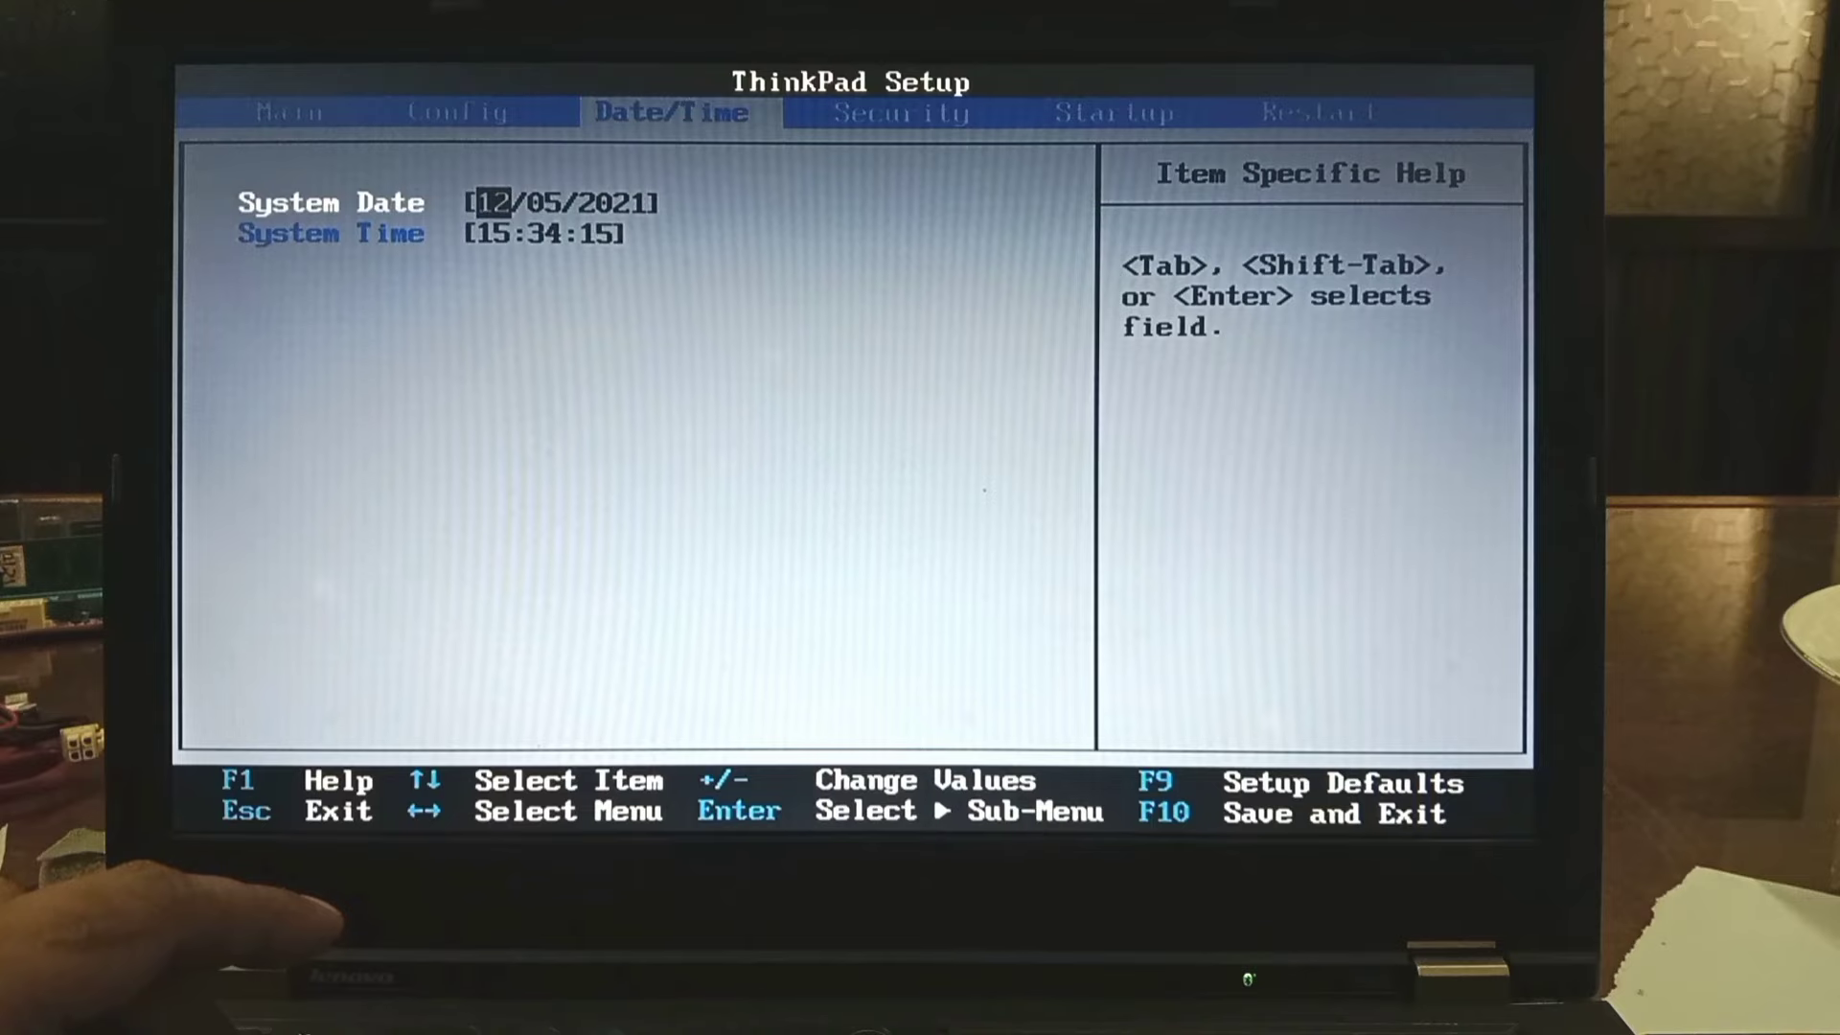
- Change the system date's day to 02 (12/02/2021), pass over the time fields, and go to Security
key(-)
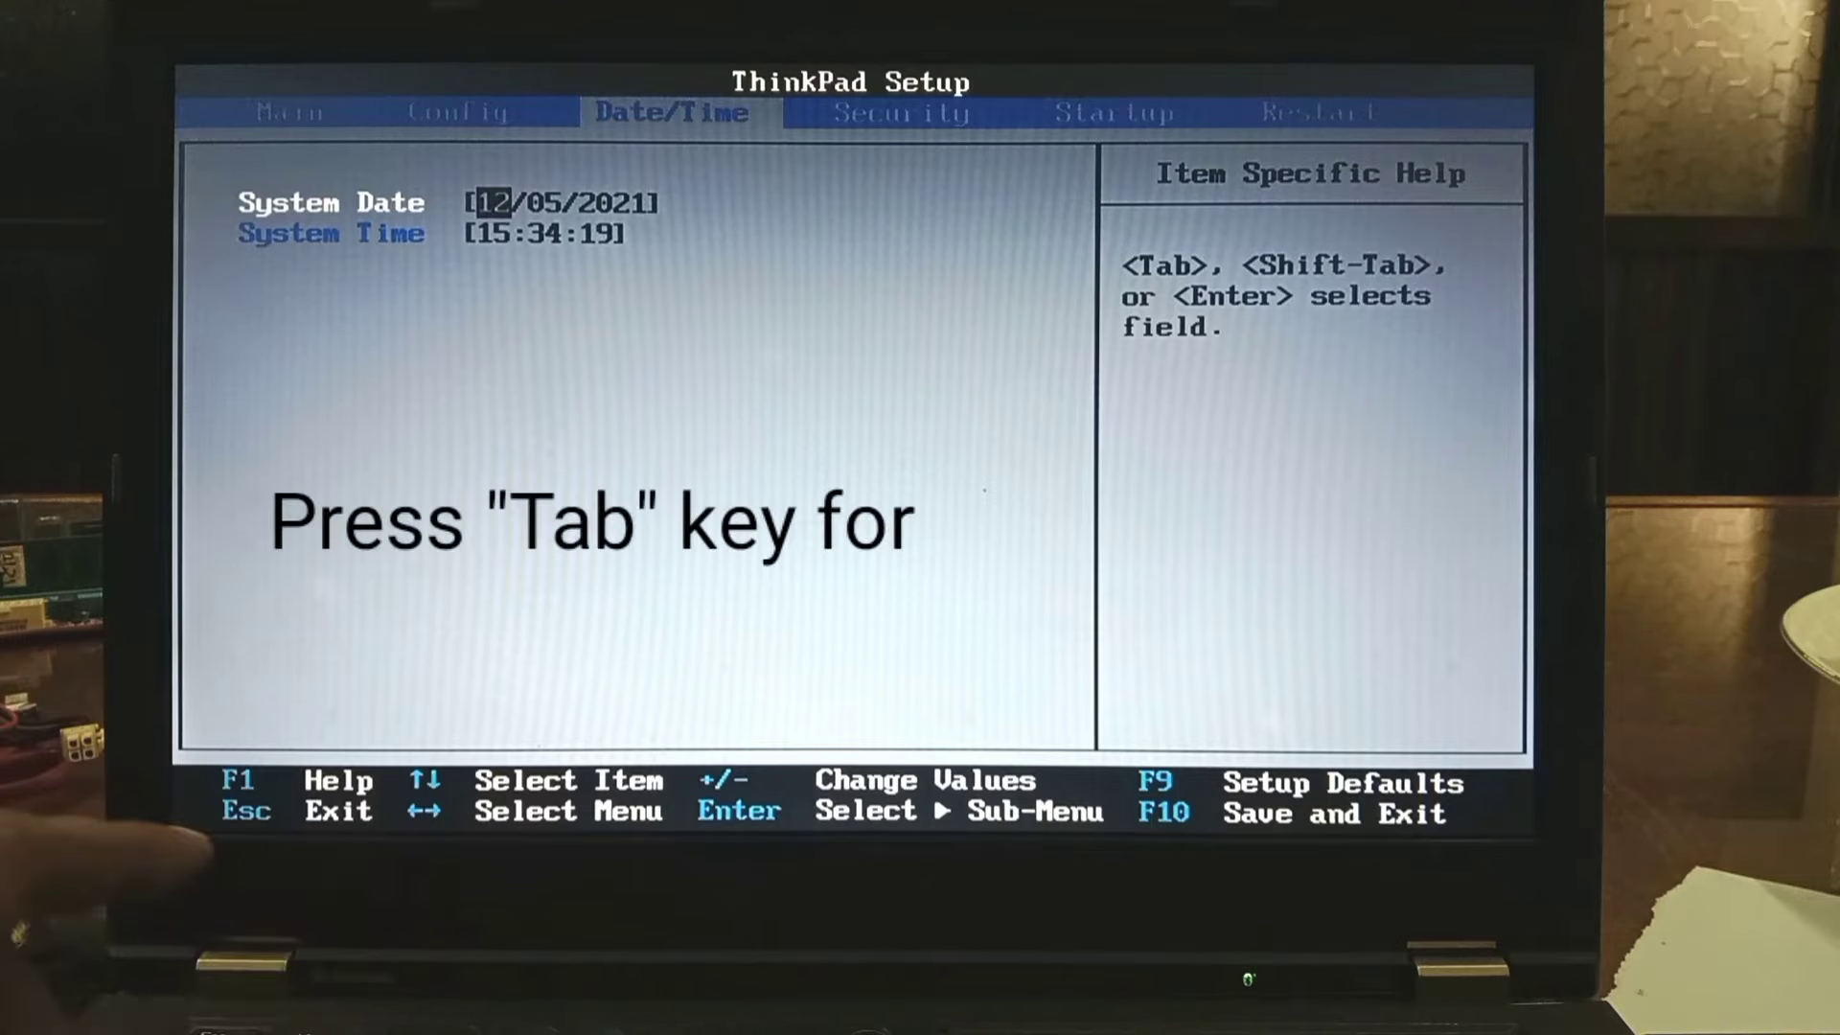
key(Tab)
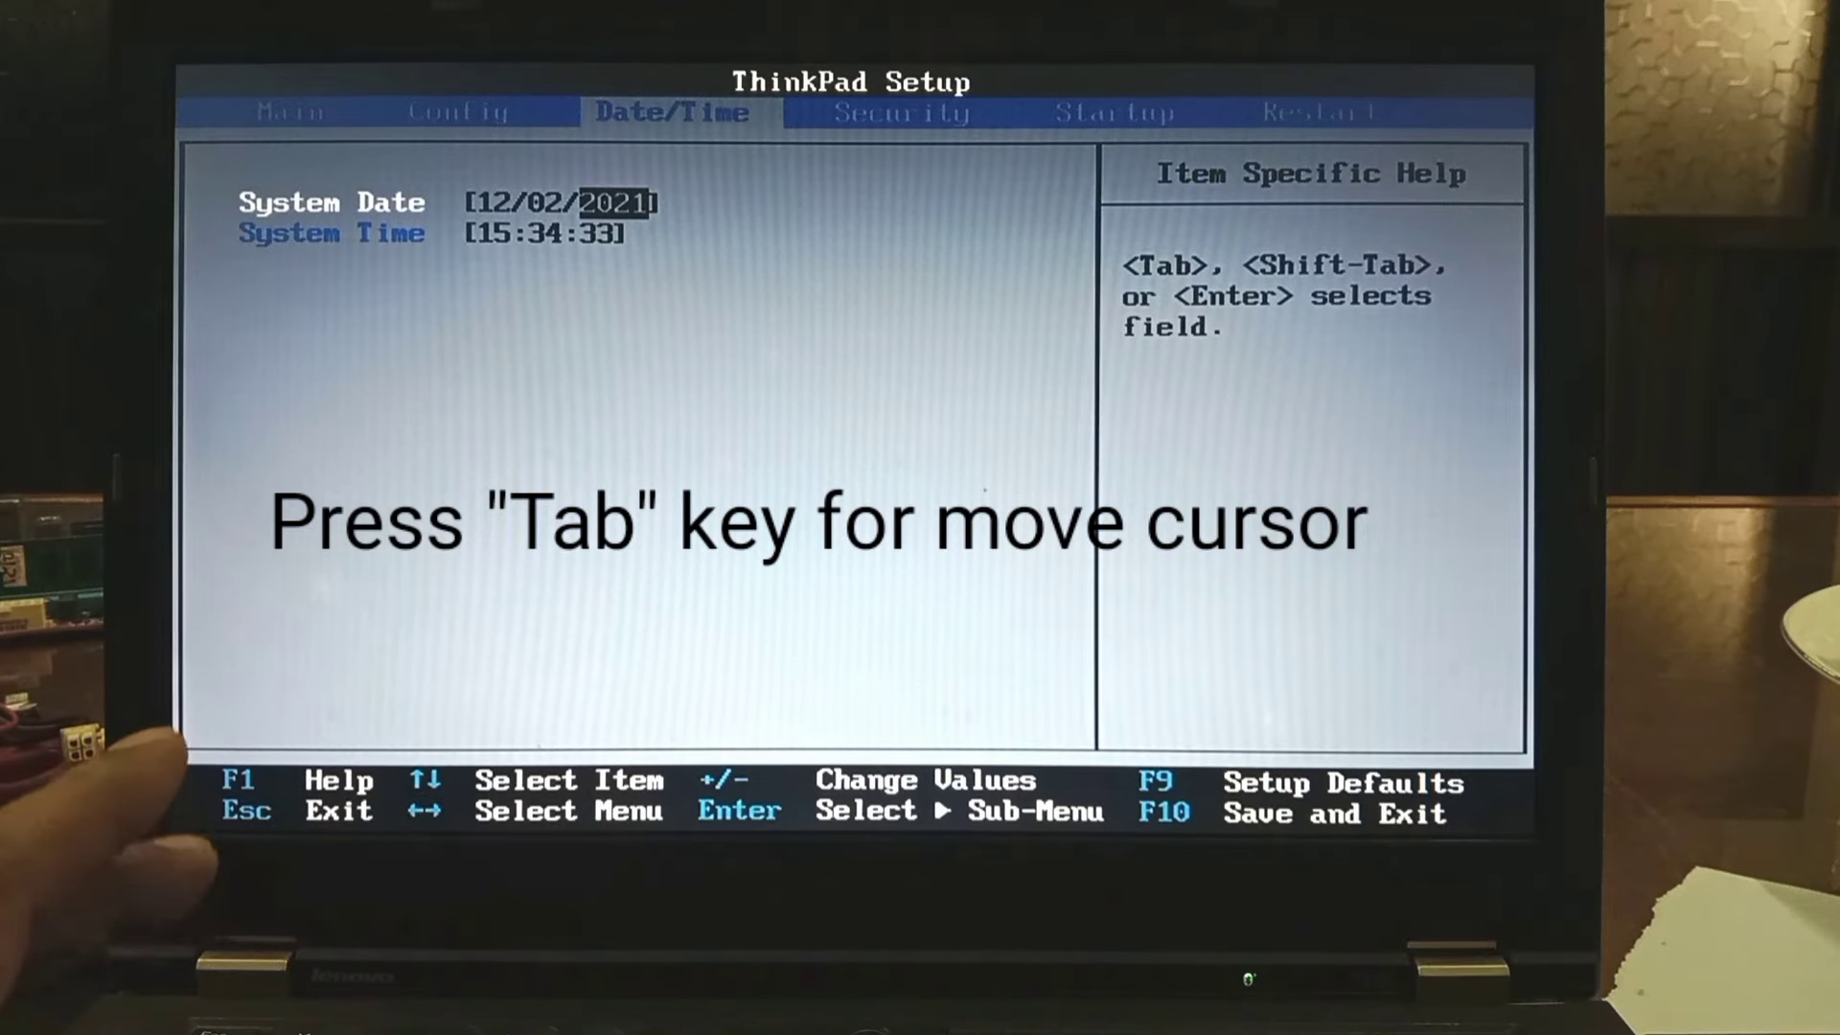
key(Tab)
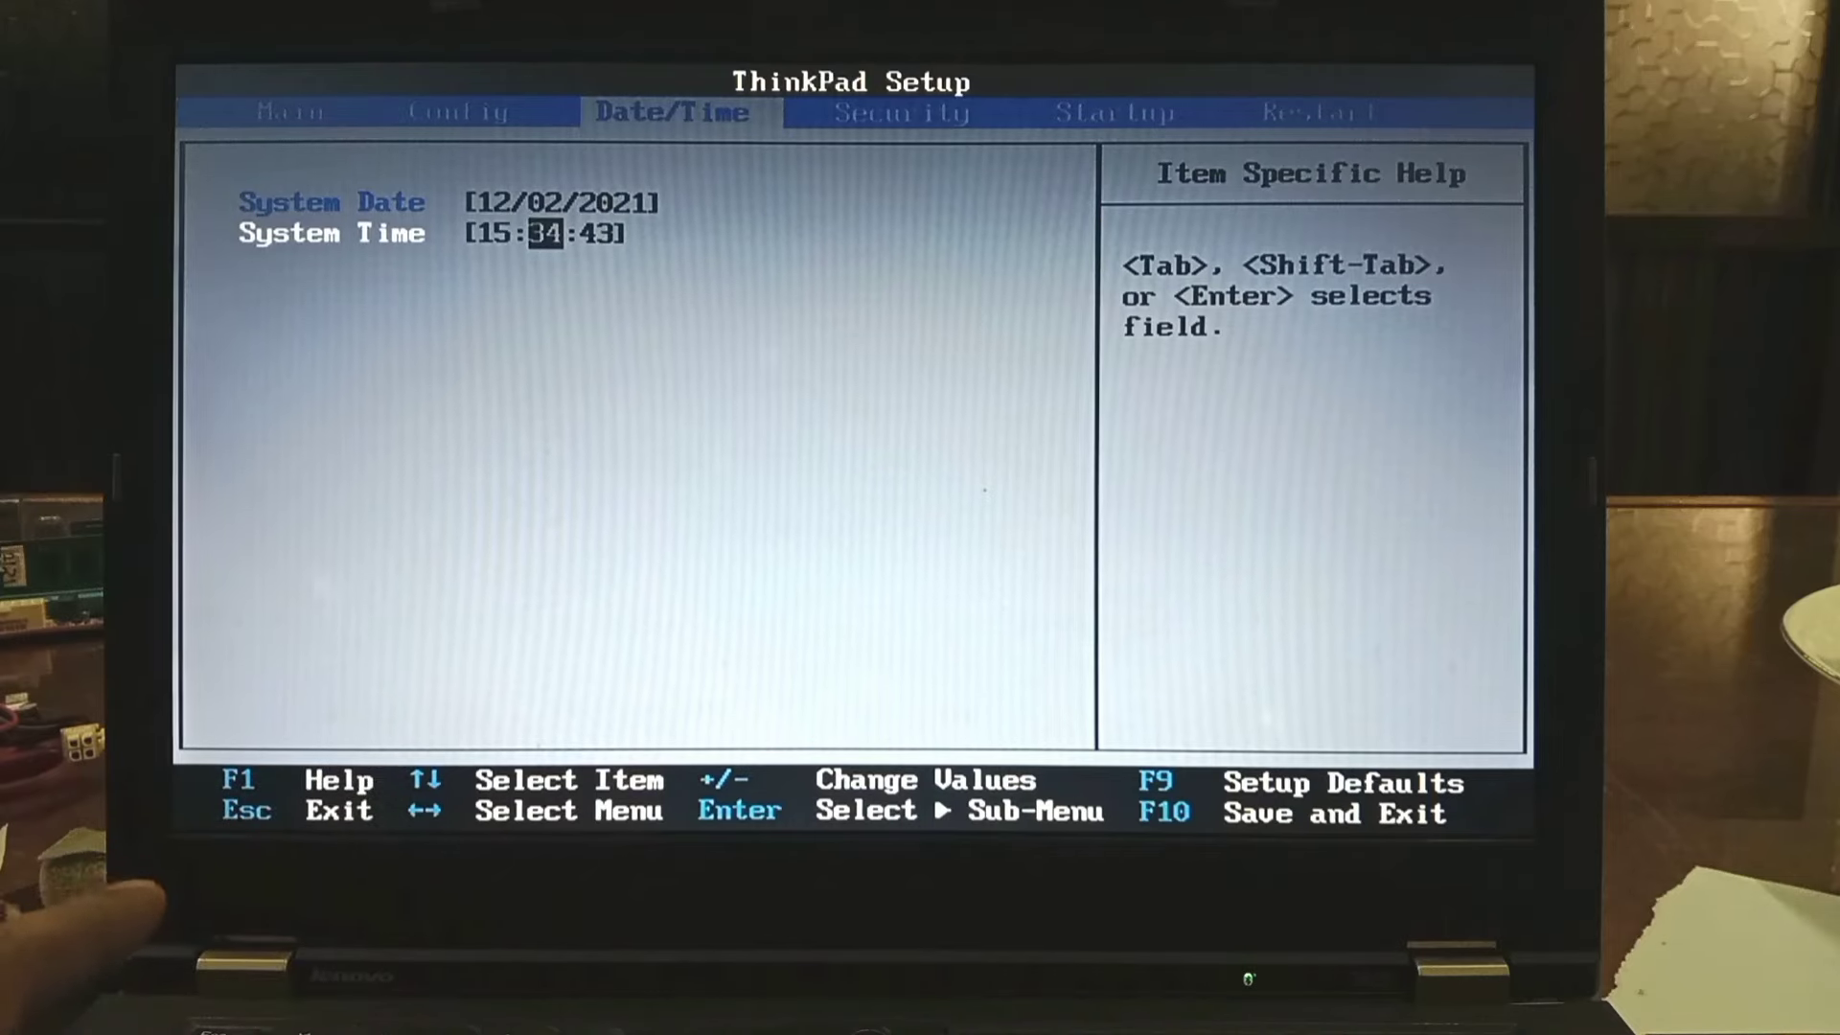
key(Tab)
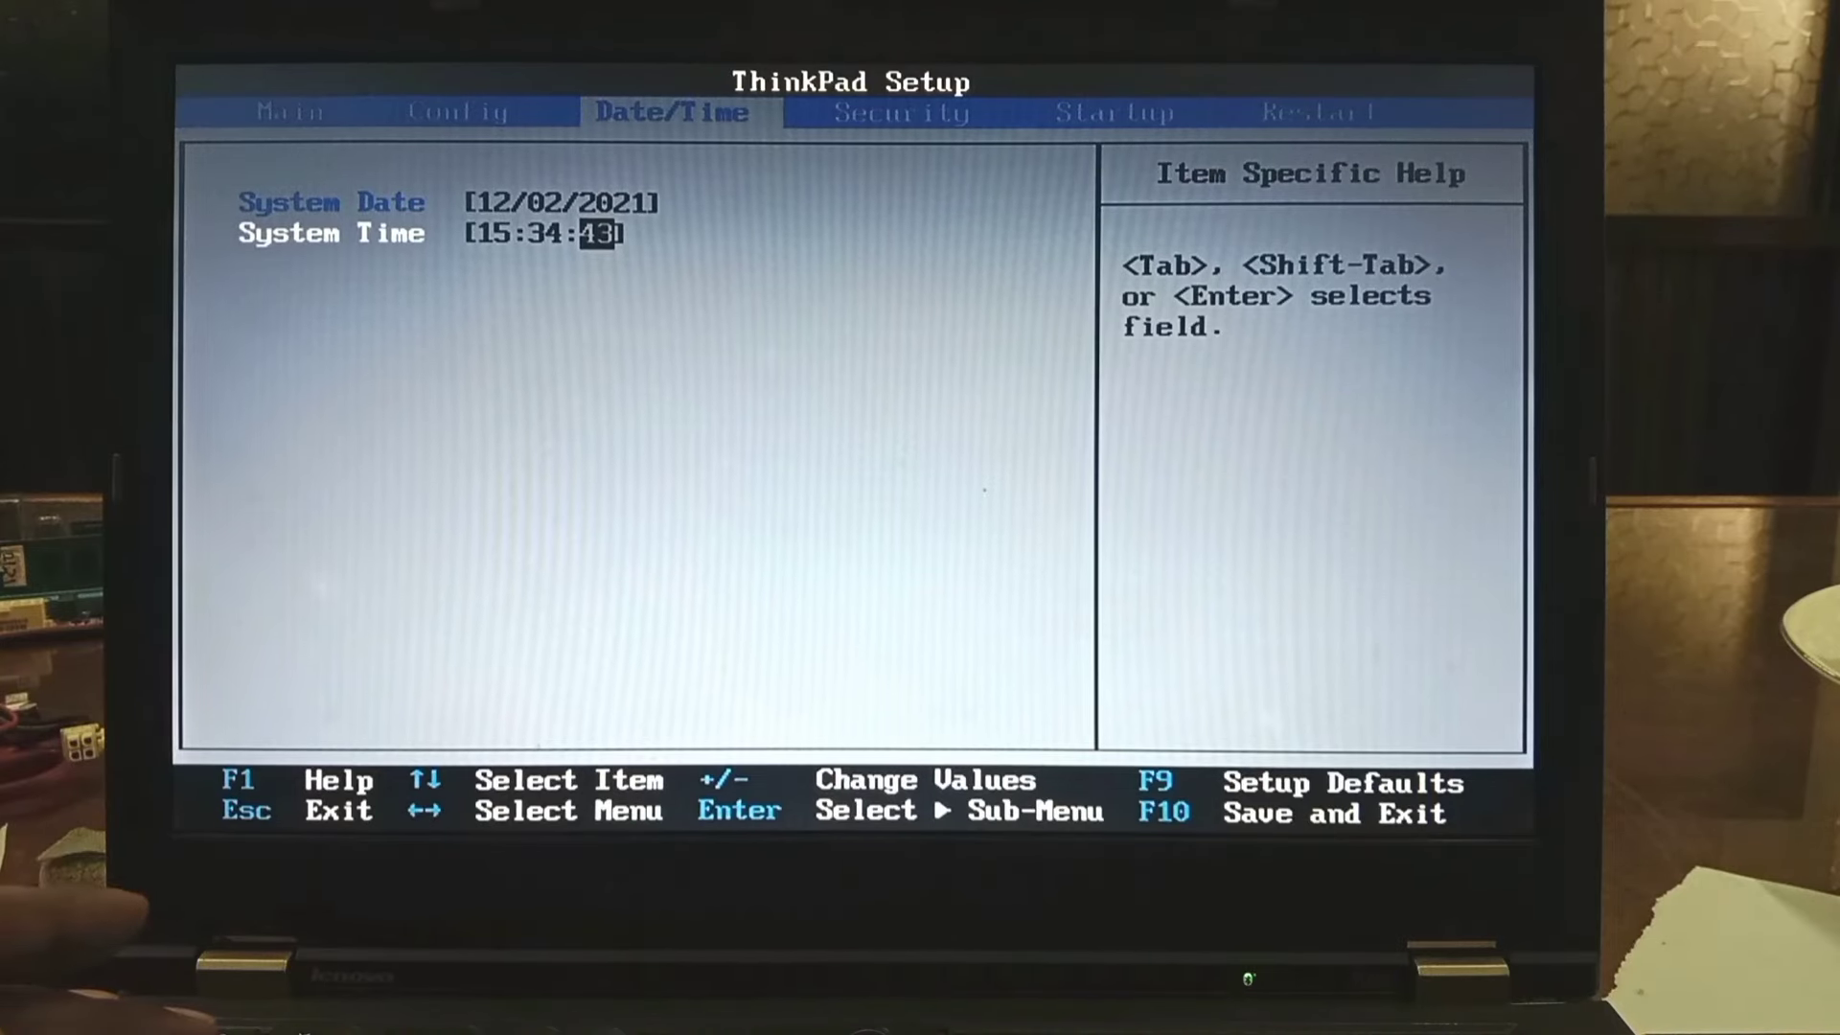
key(right)
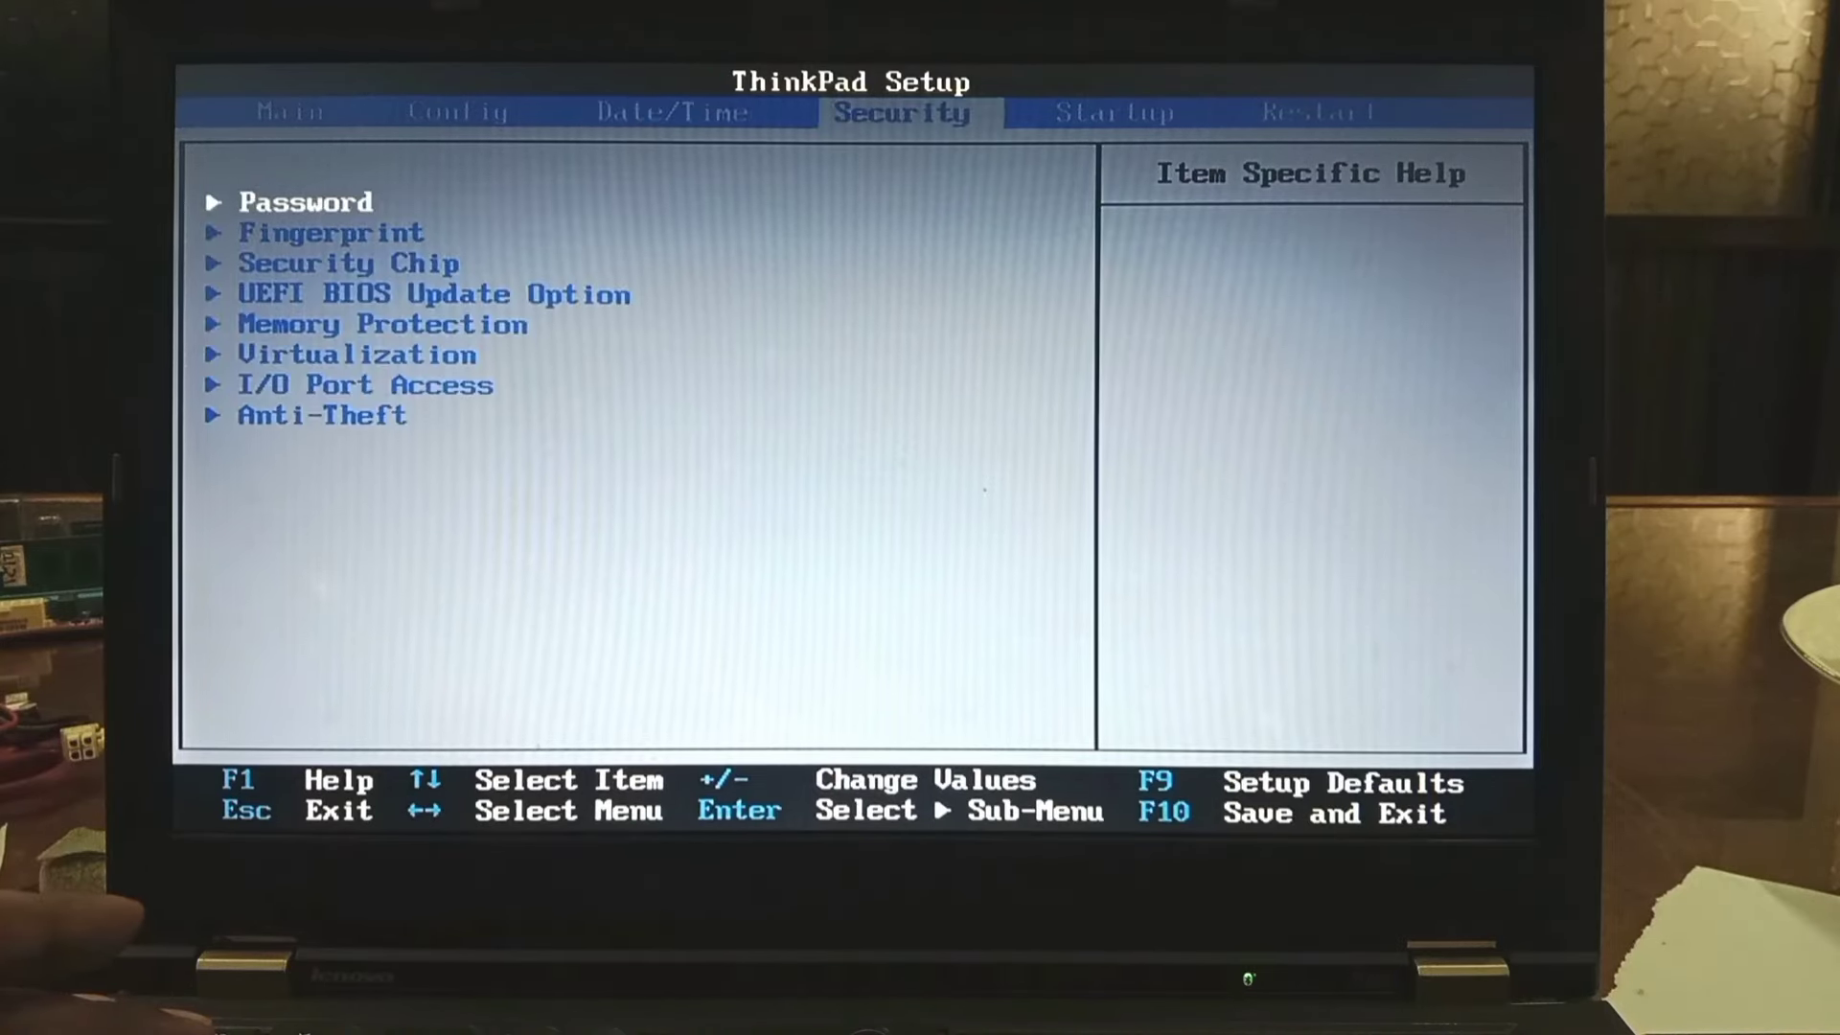
- On Startup, set Network Boot to USB HDD: ADATA USB Flash Drive, UEFI/Legacy Both, Legacy First
key(right)
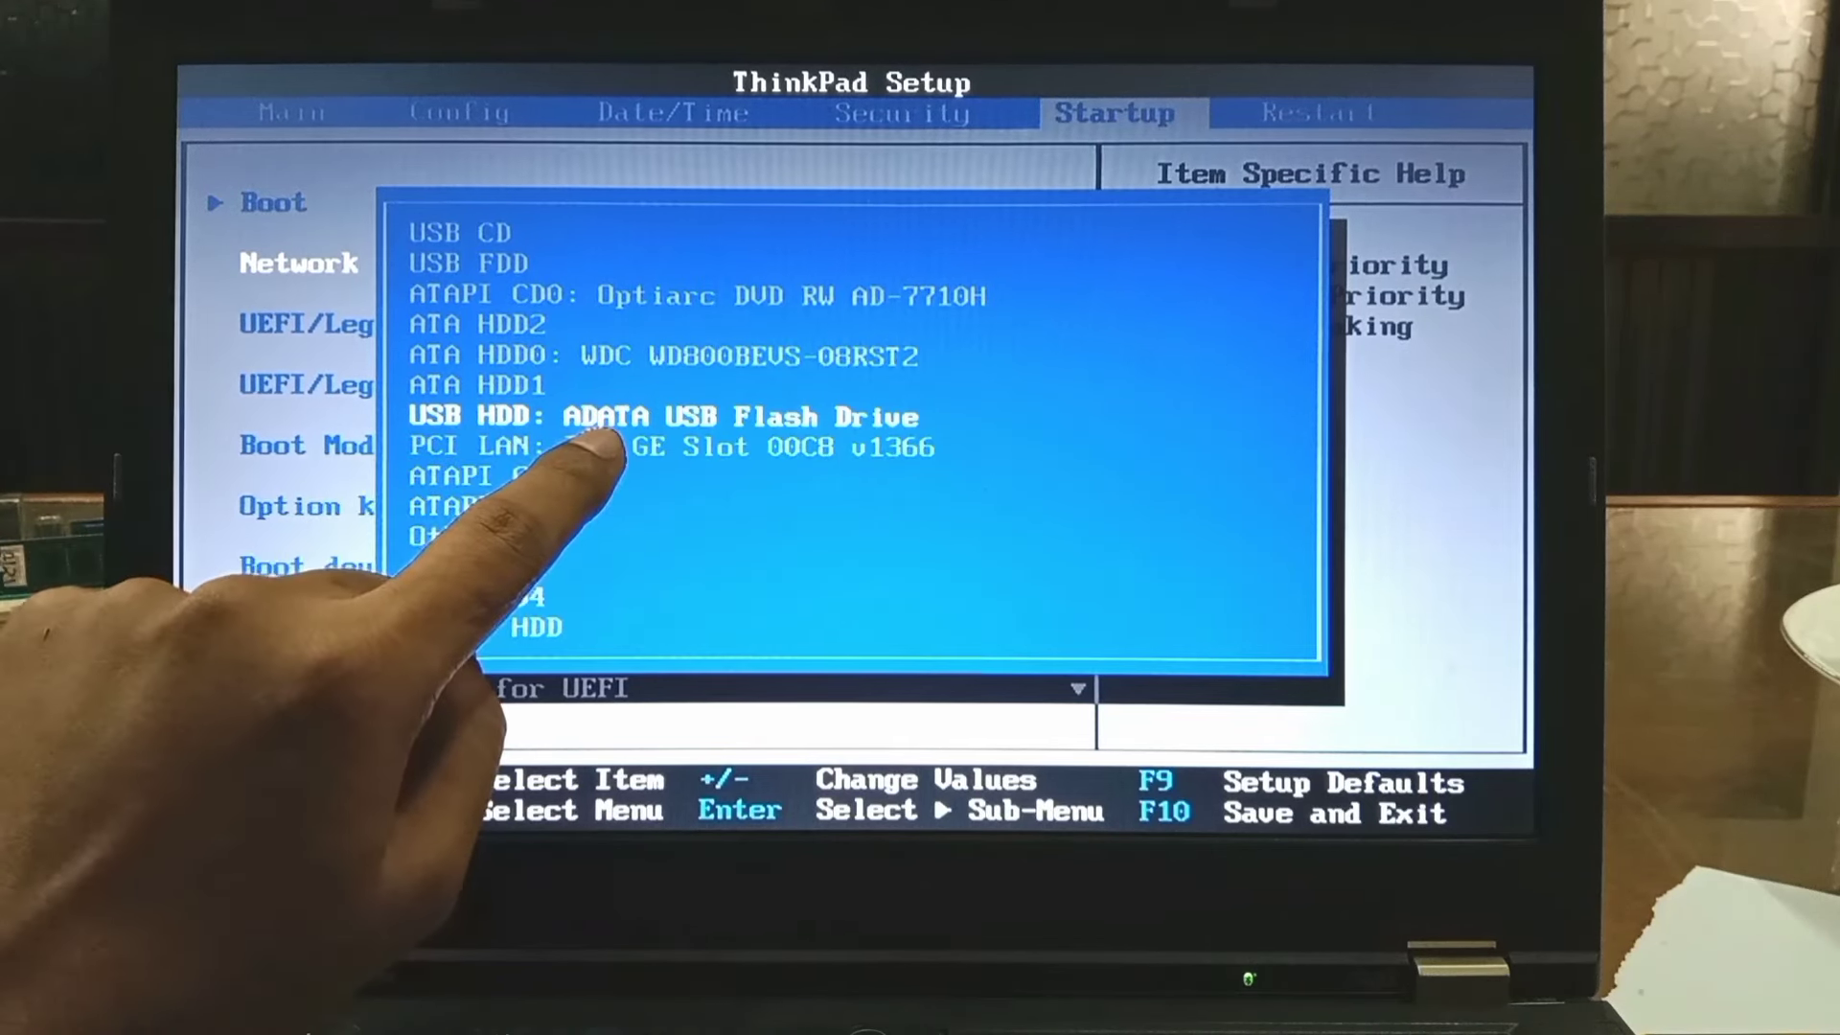
key(down)
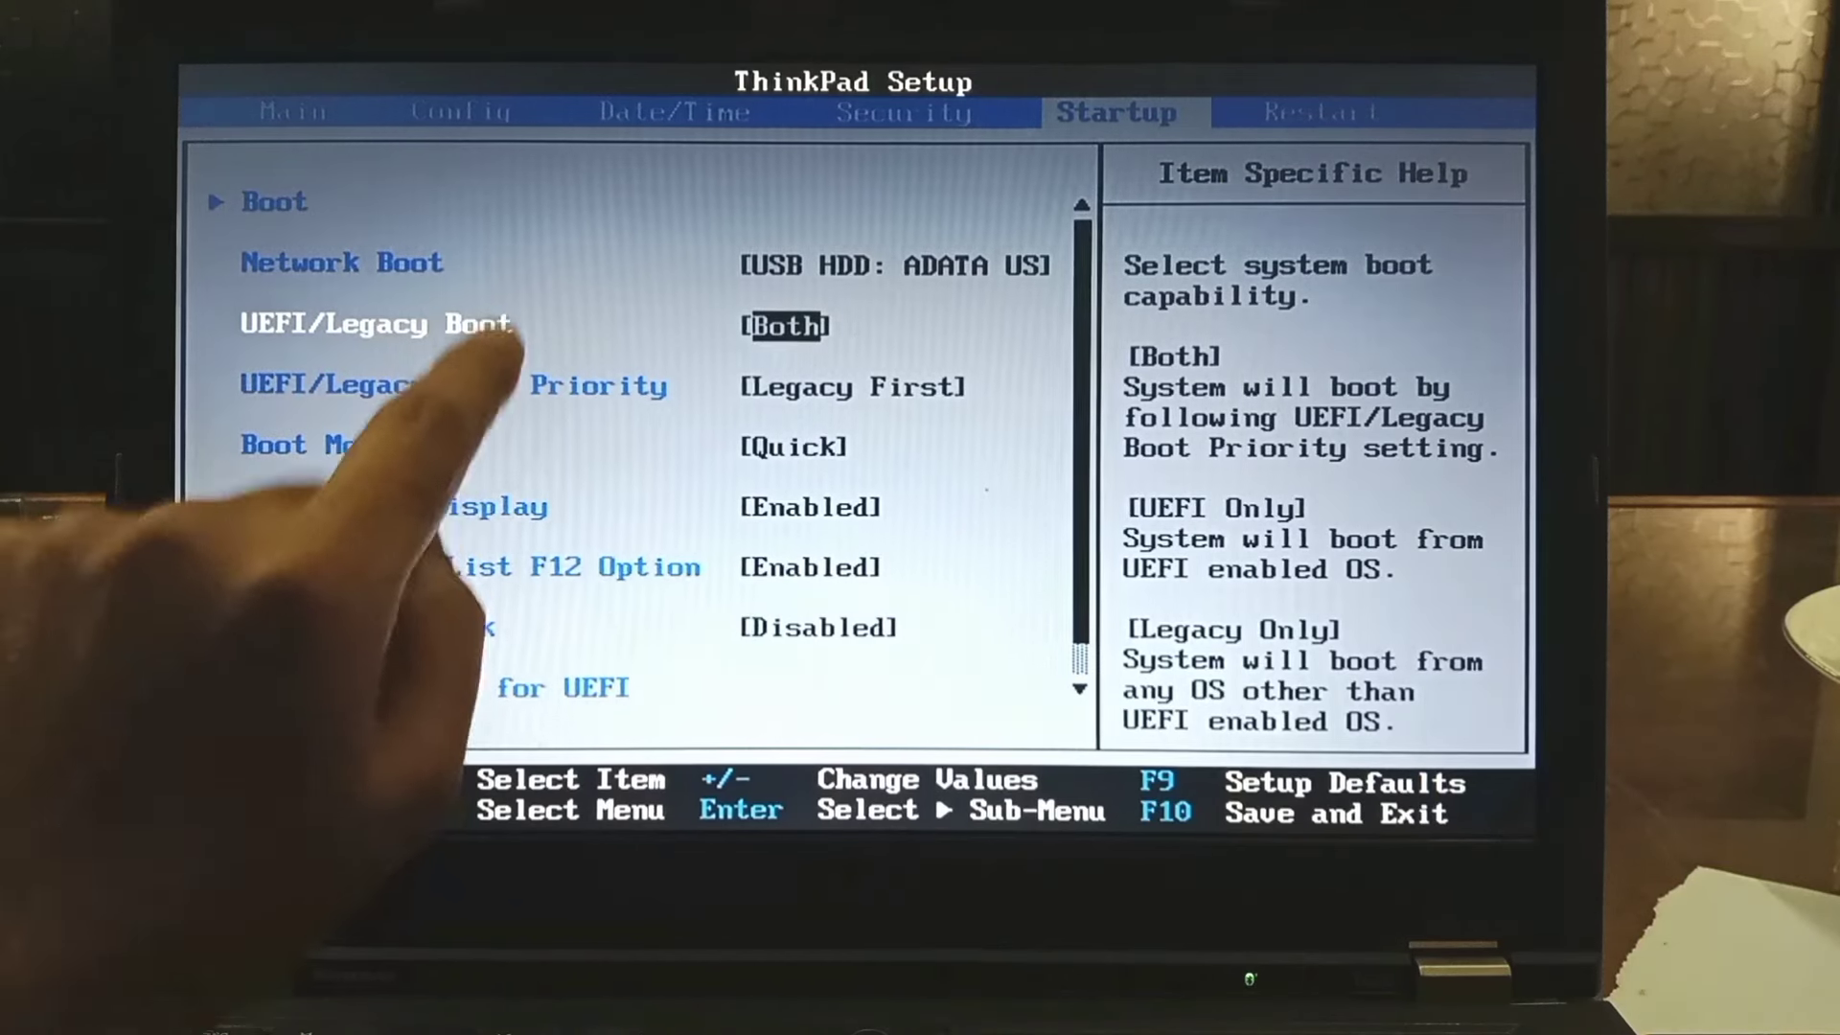
key(enter)
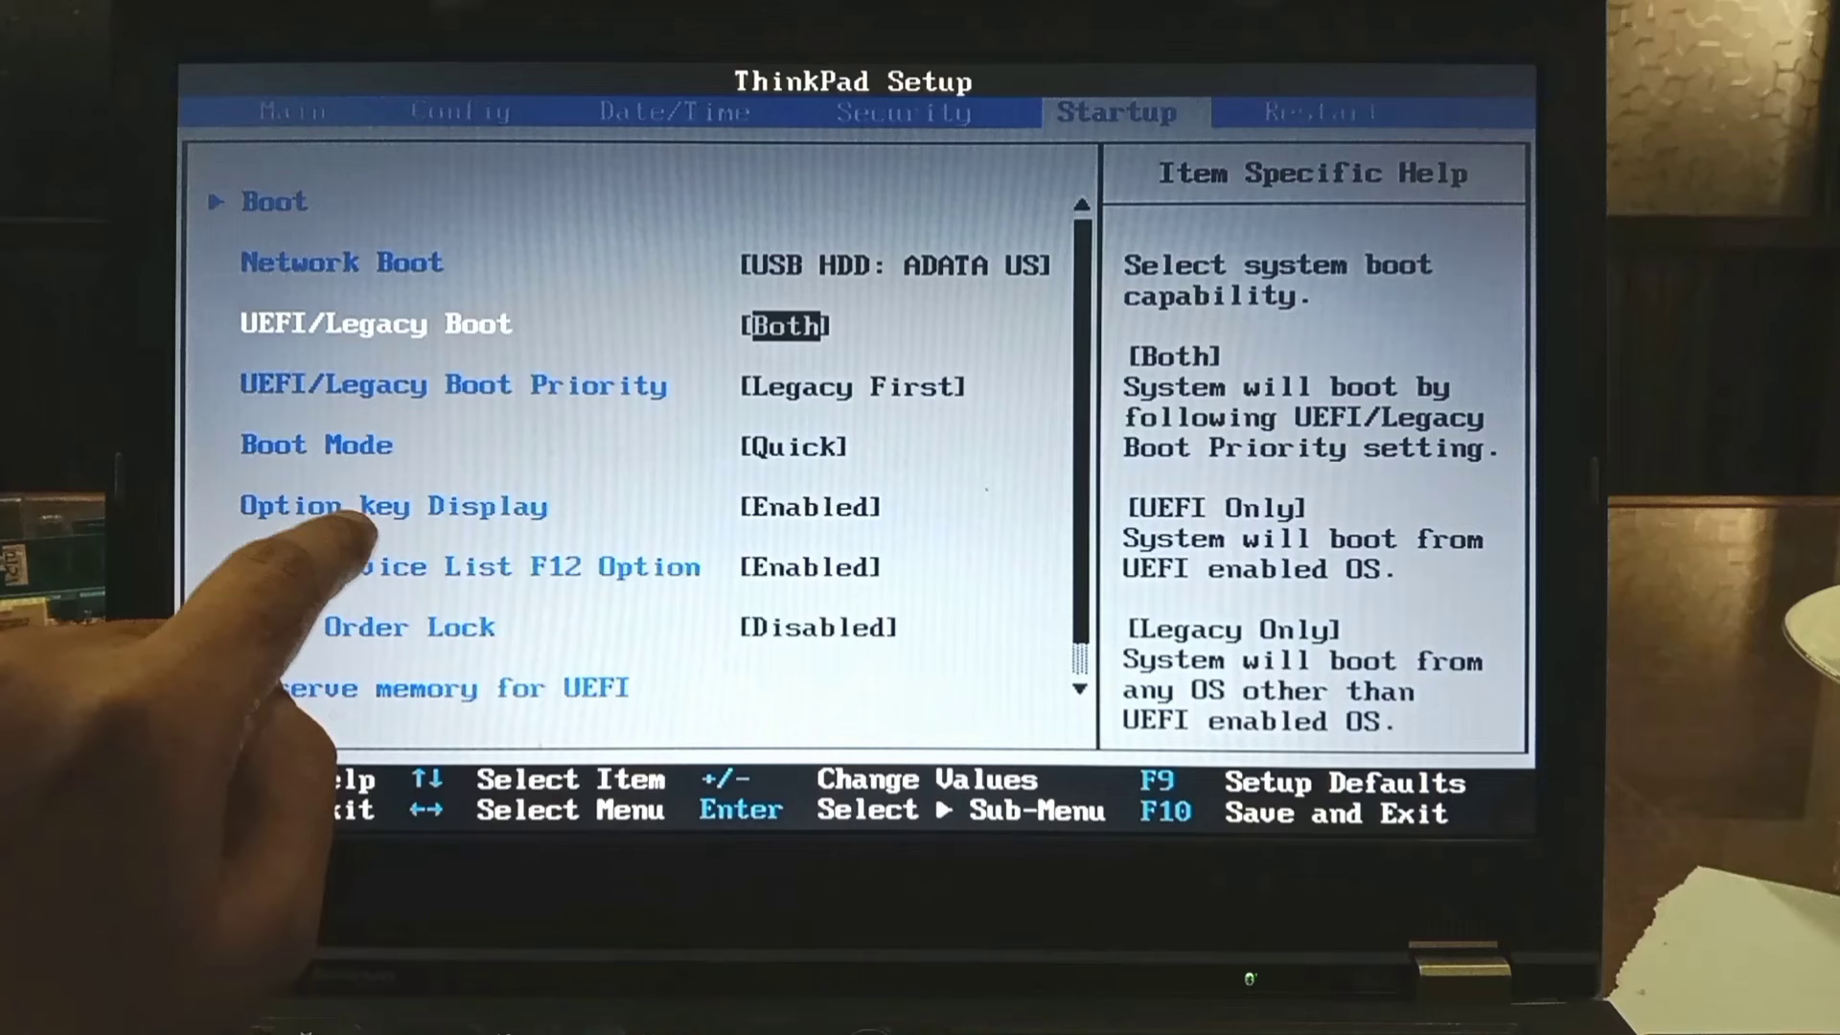
key(Down)
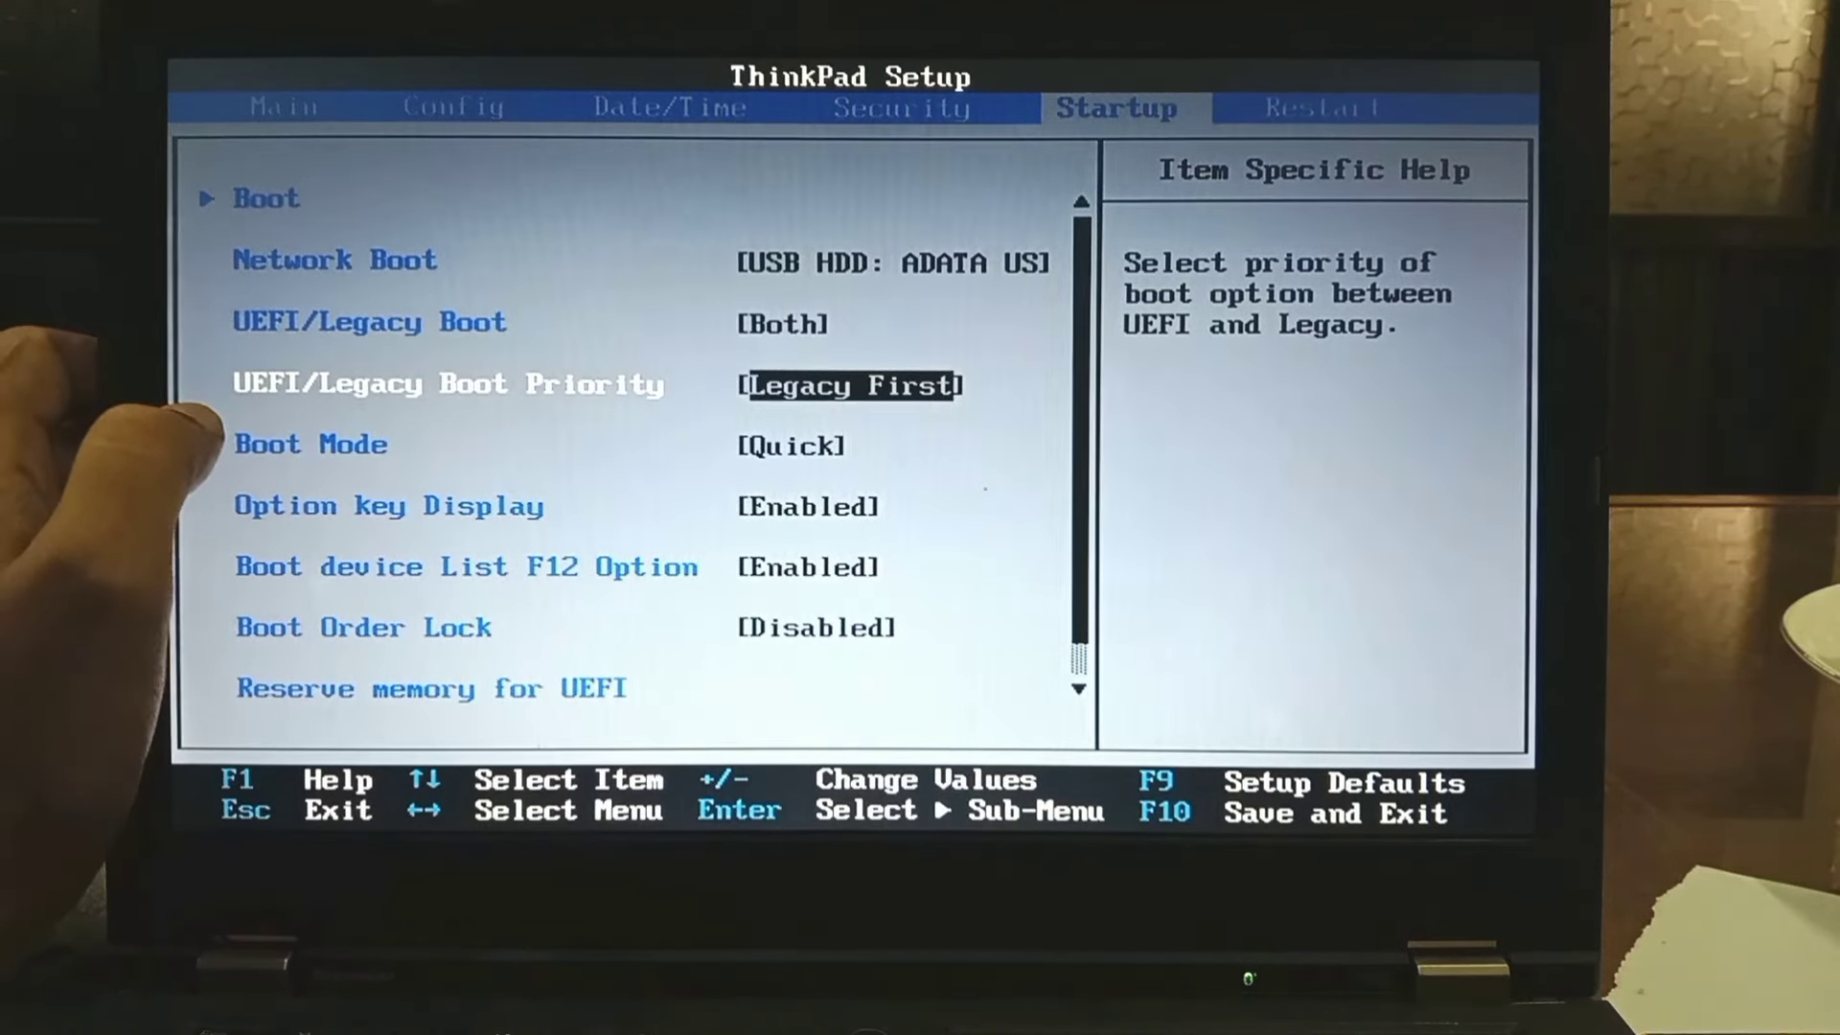
key(Down)
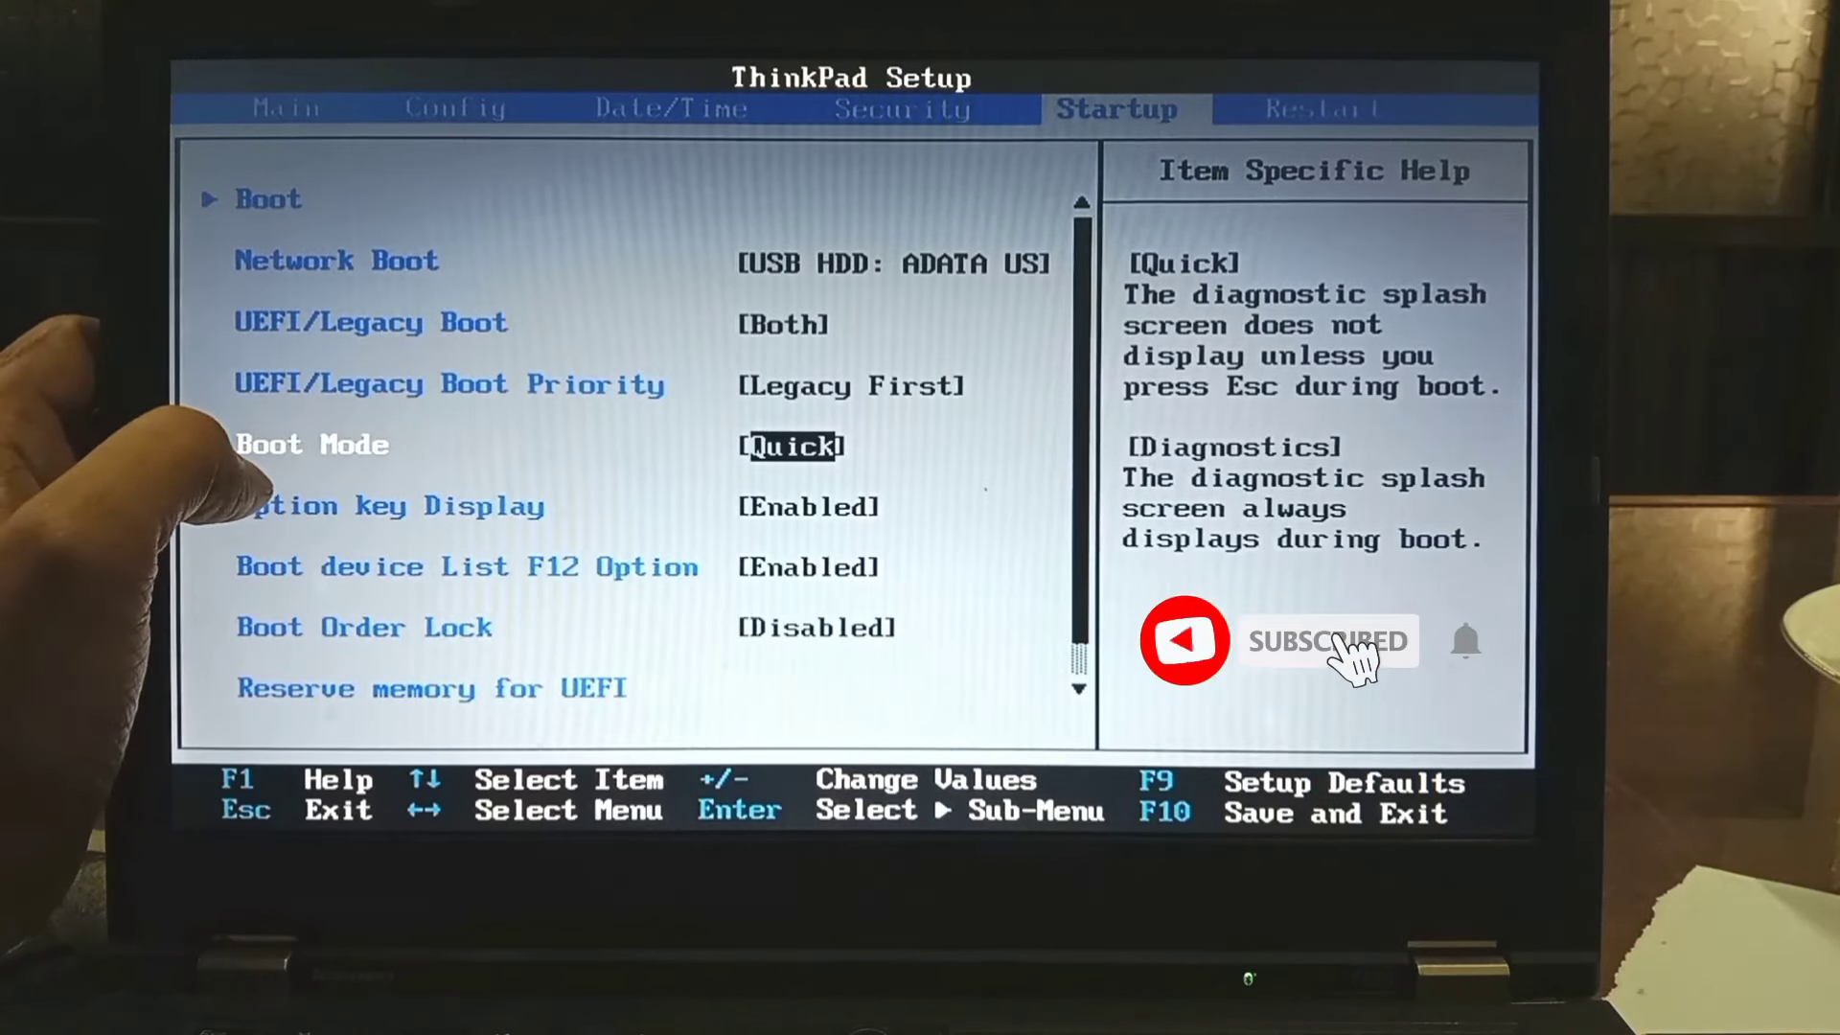
key(Enter)
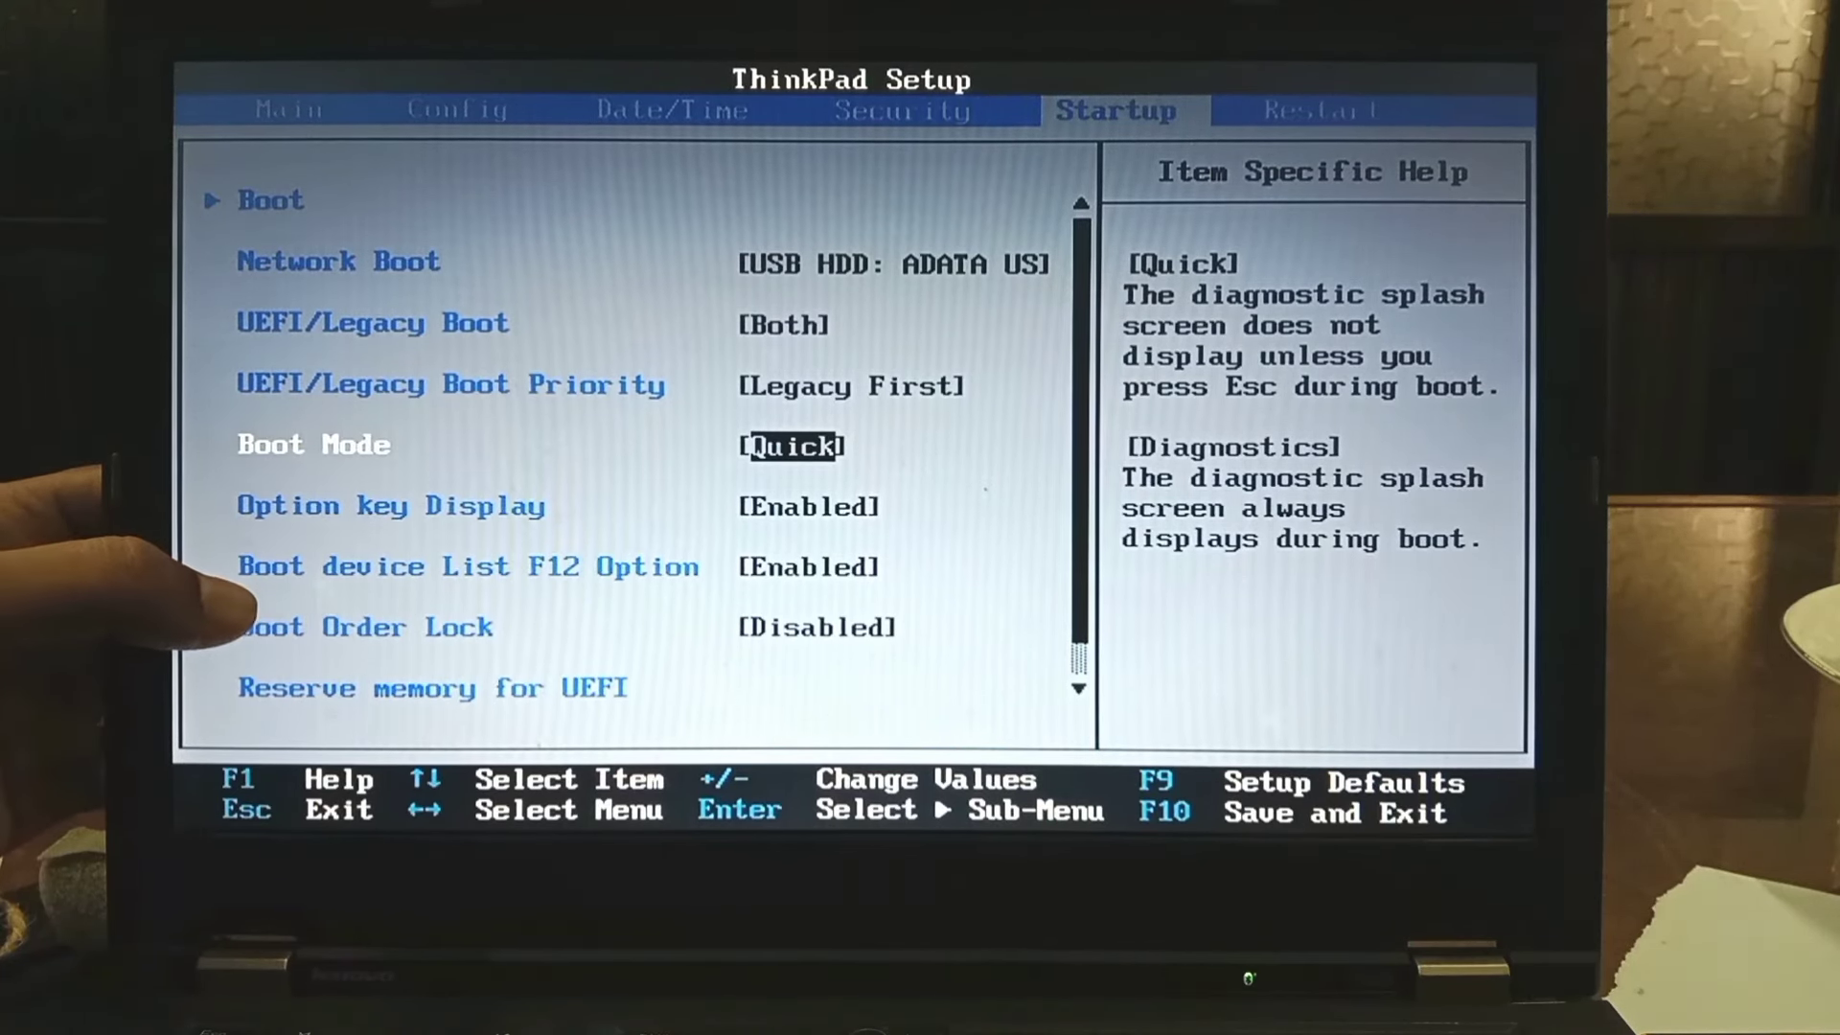
- Enable the Boot device List F12 Option, then save and exit with F10
key(down)
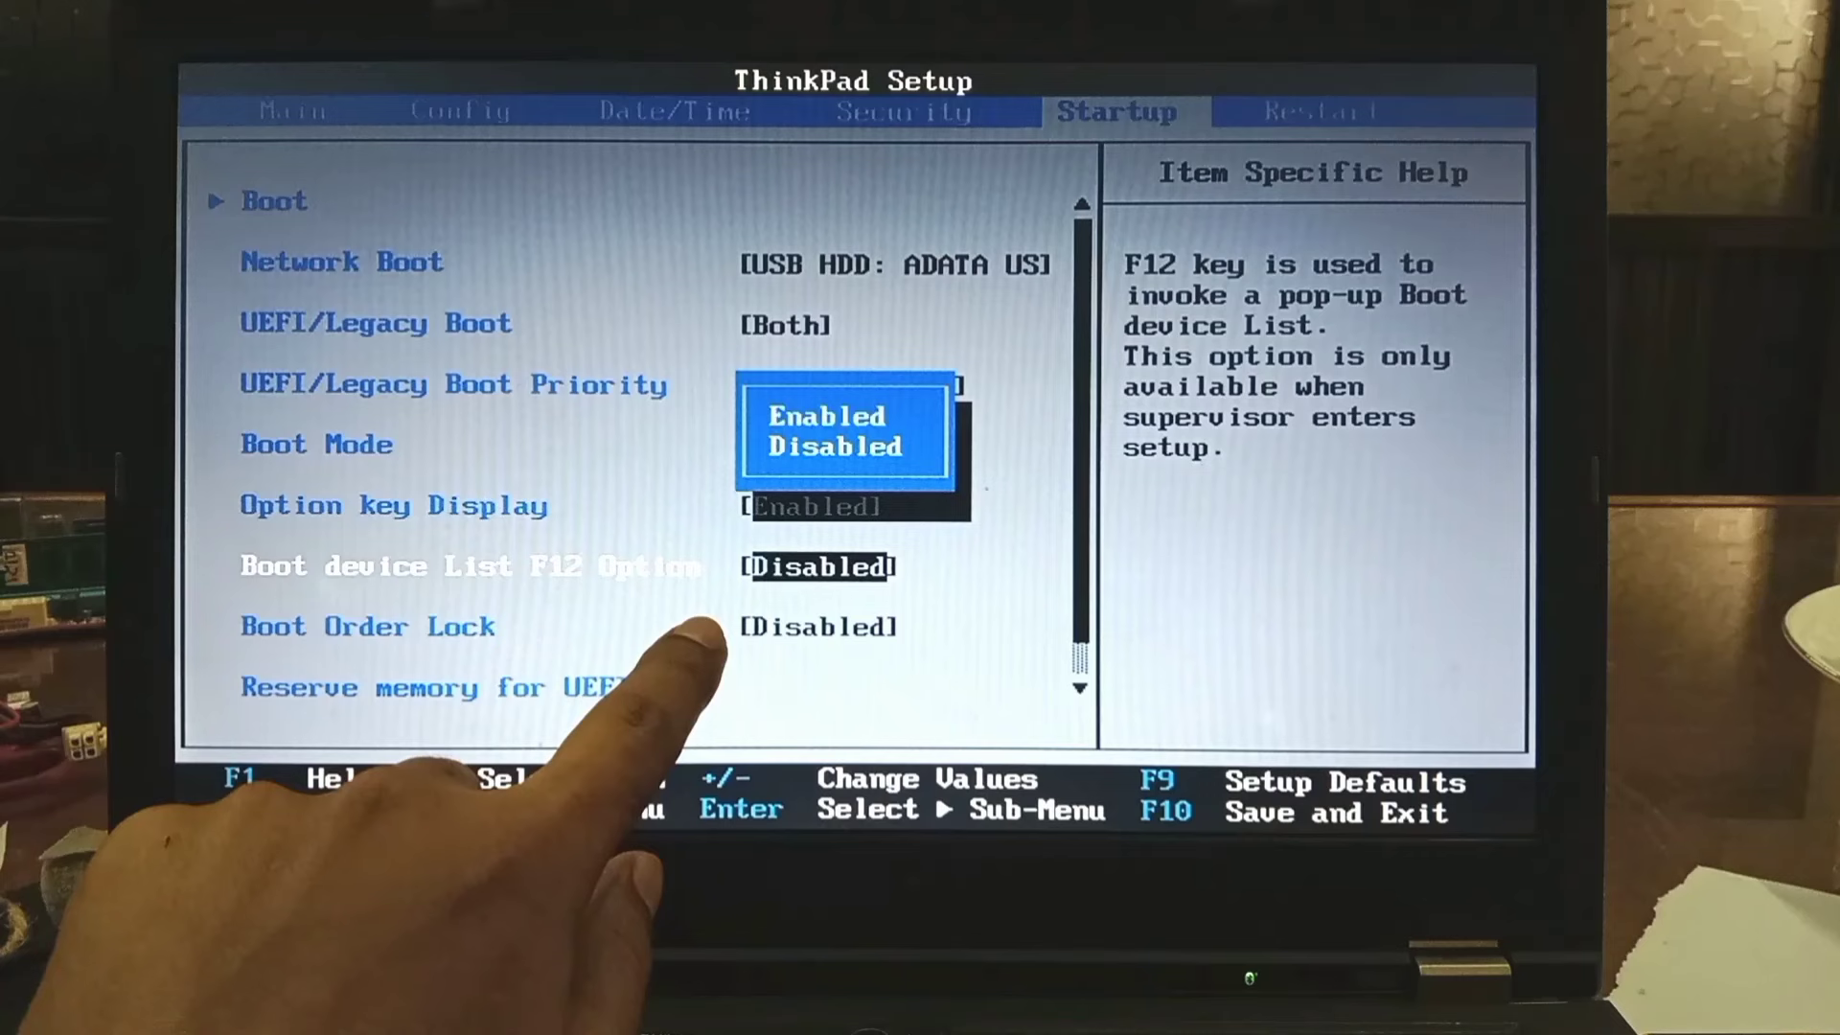
key(Enter)
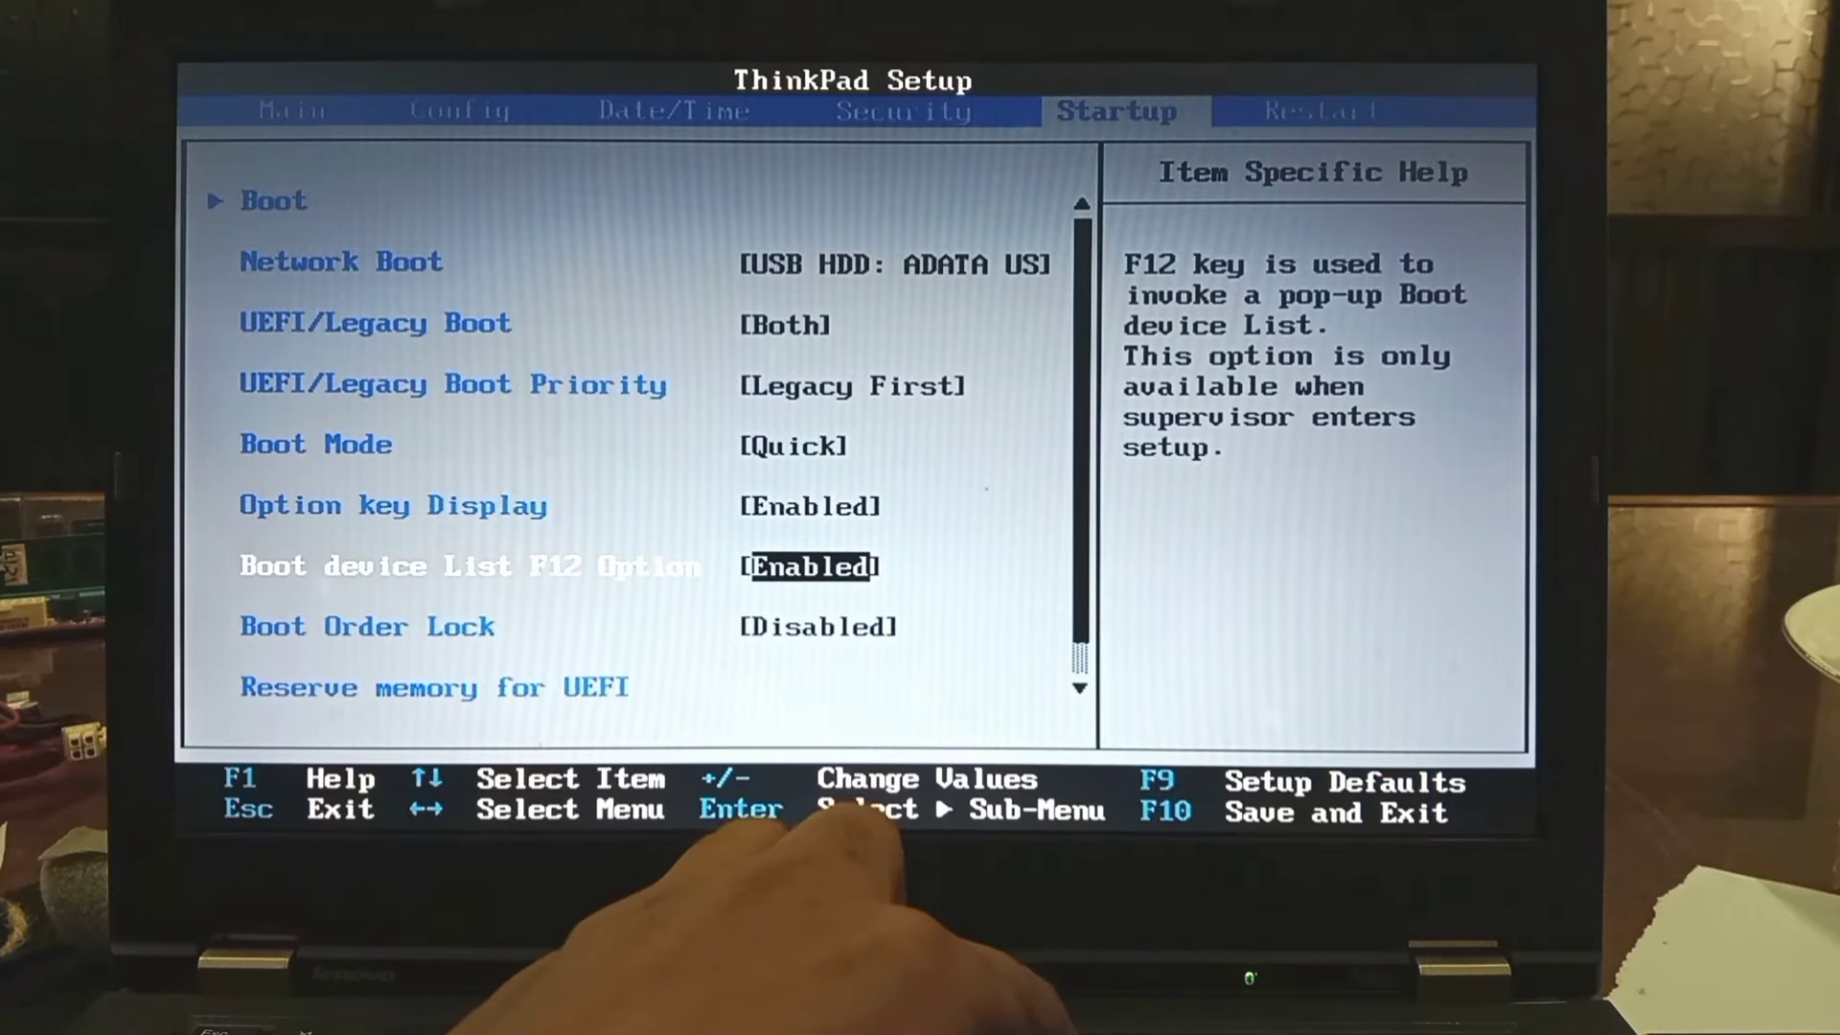
key(F10)
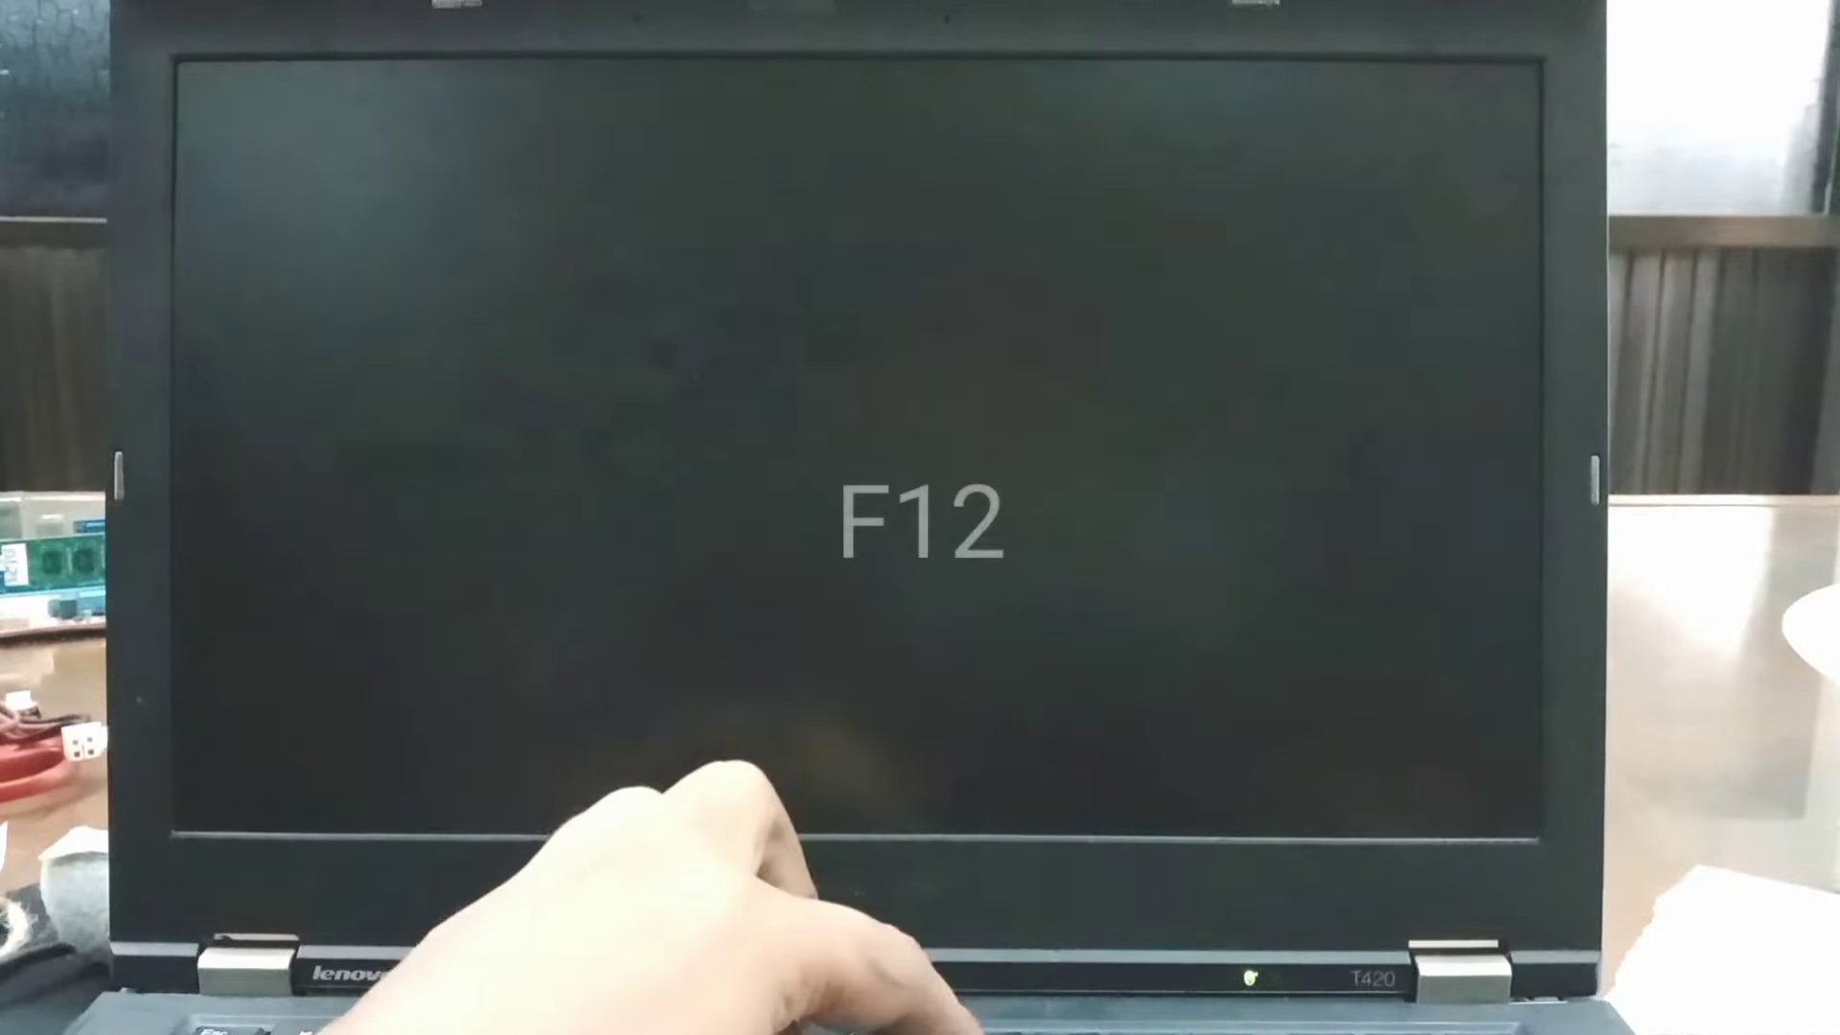
- From the F12 Boot Menu, boot the laptop from USB HDD: ADATA USB Flash Drive
key(F12)
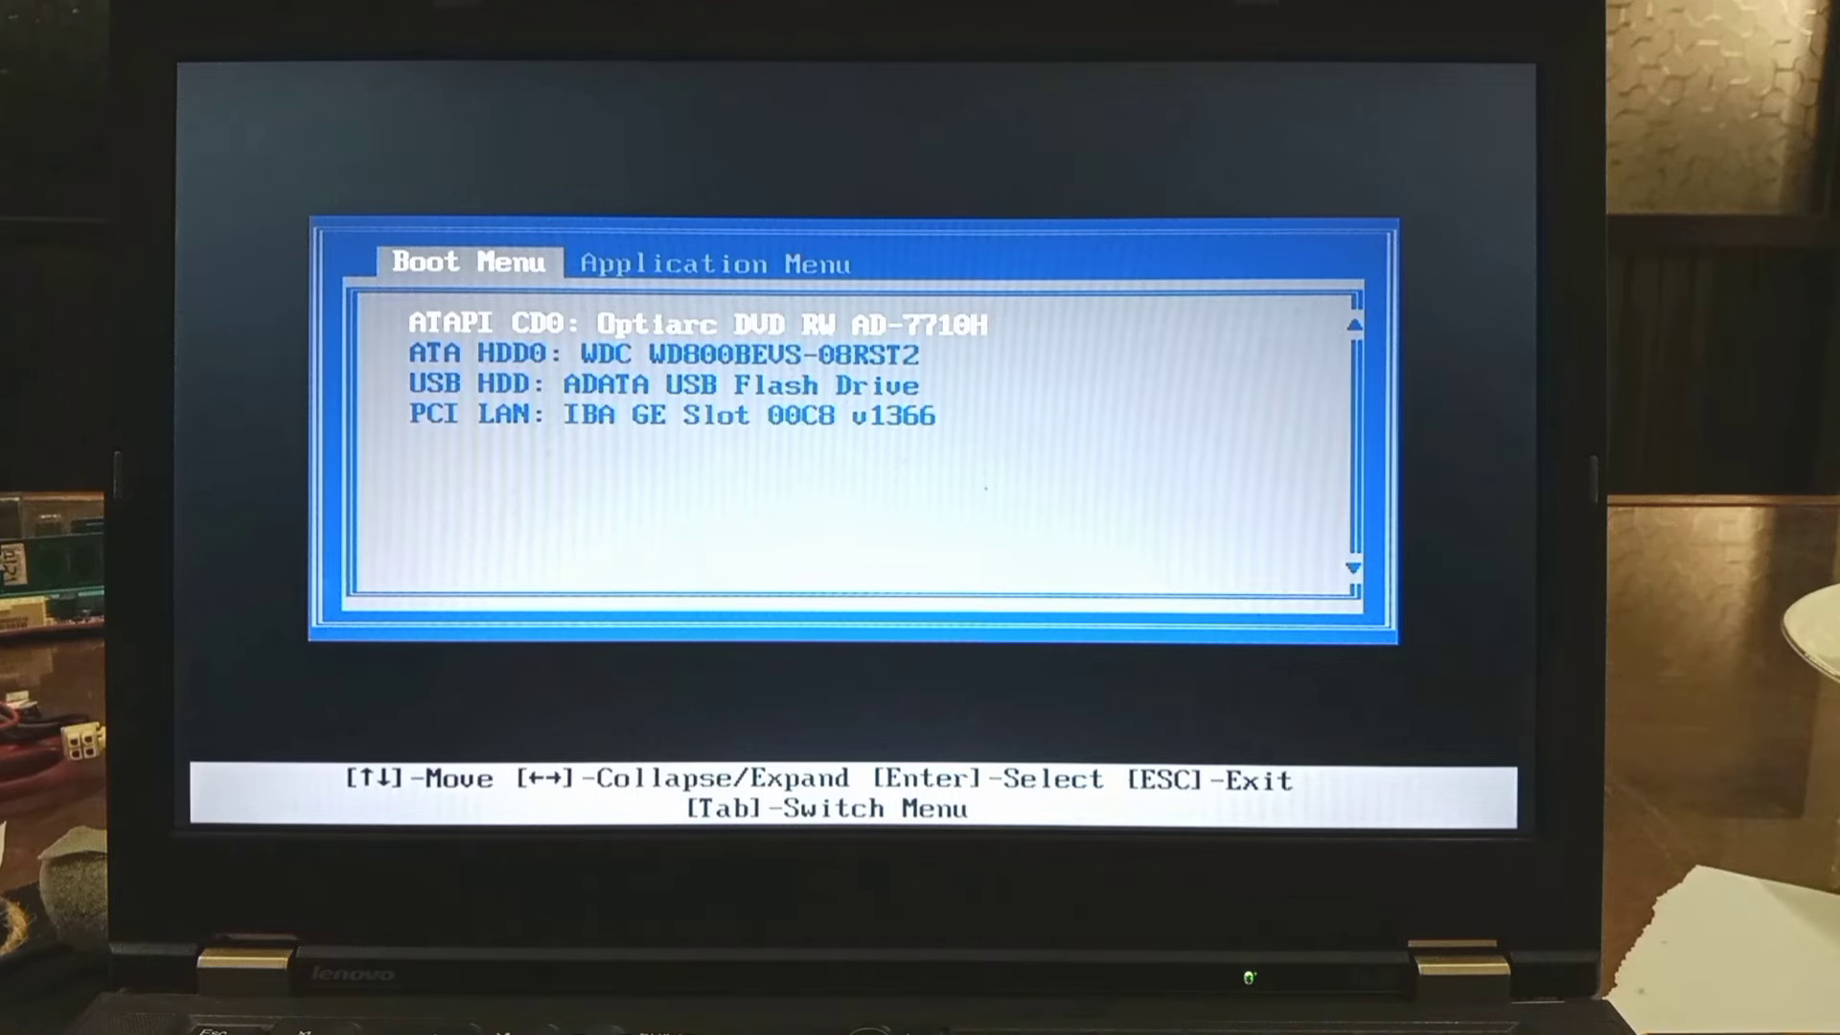
key(Down)
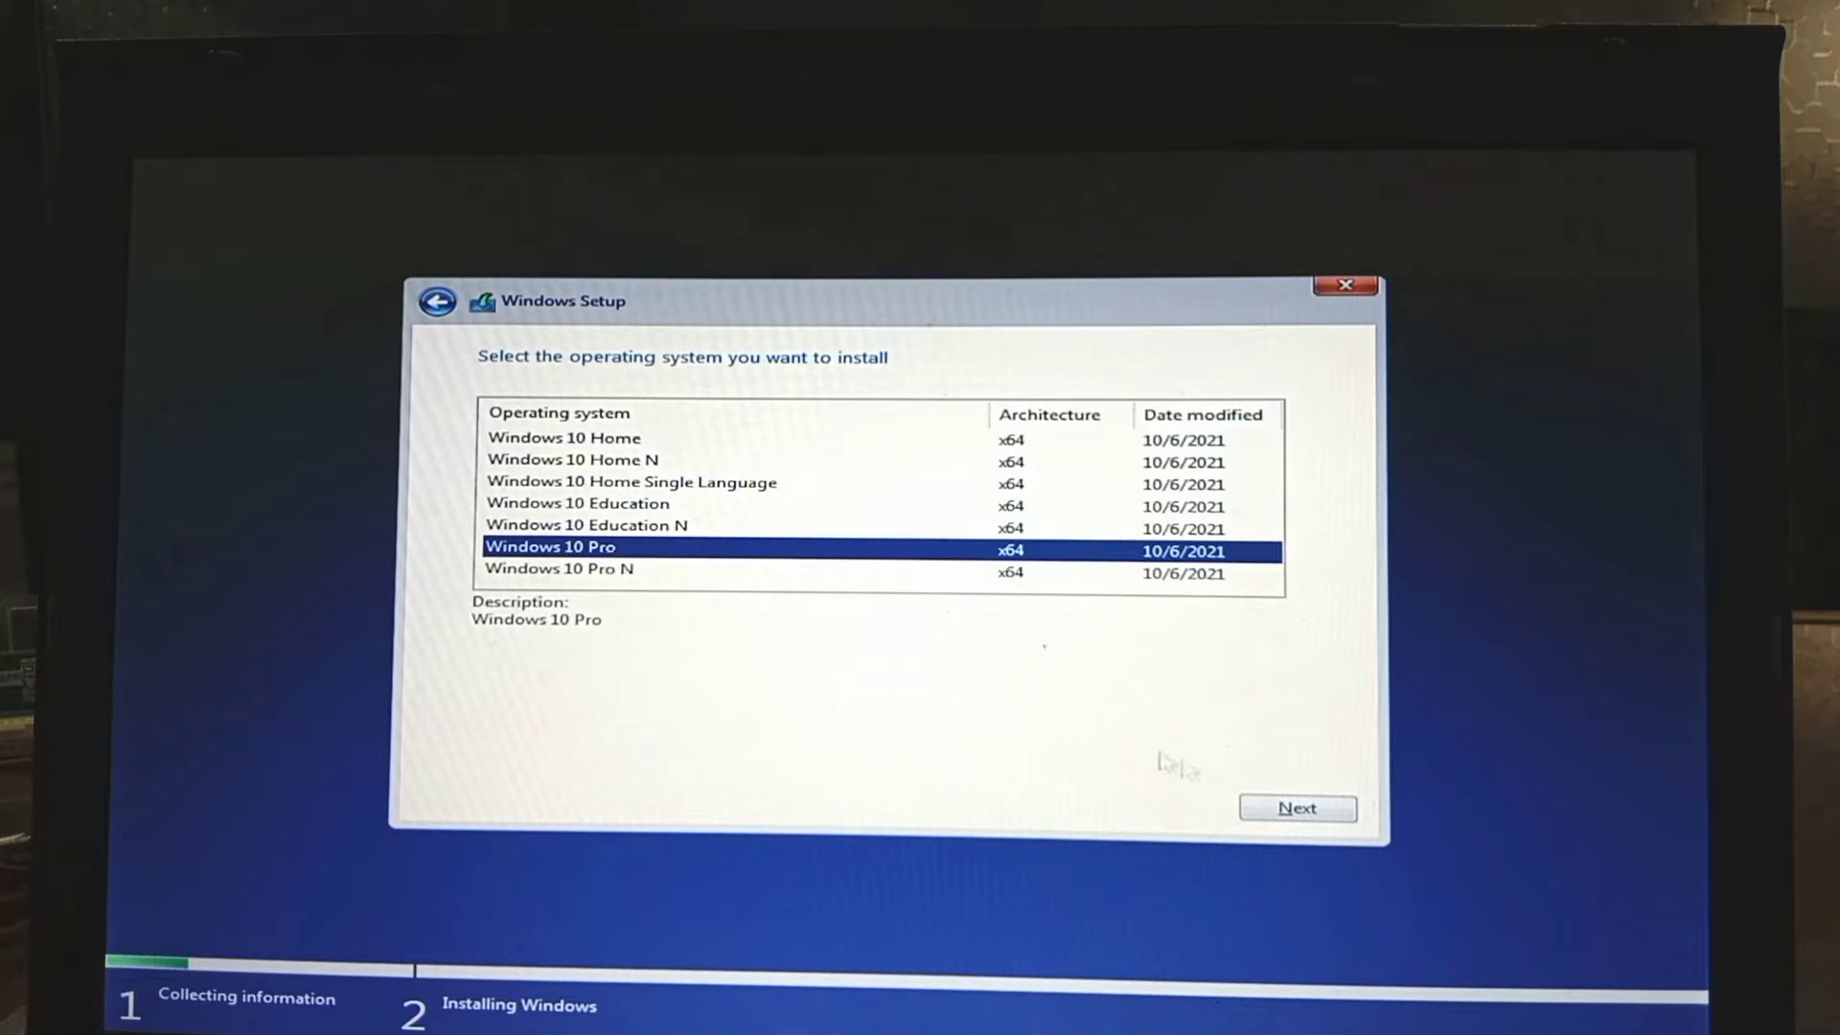
- Choose Windows 10 Pro, accept the license terms, and install onto Drive 0 Partition 2
click(1298, 807)
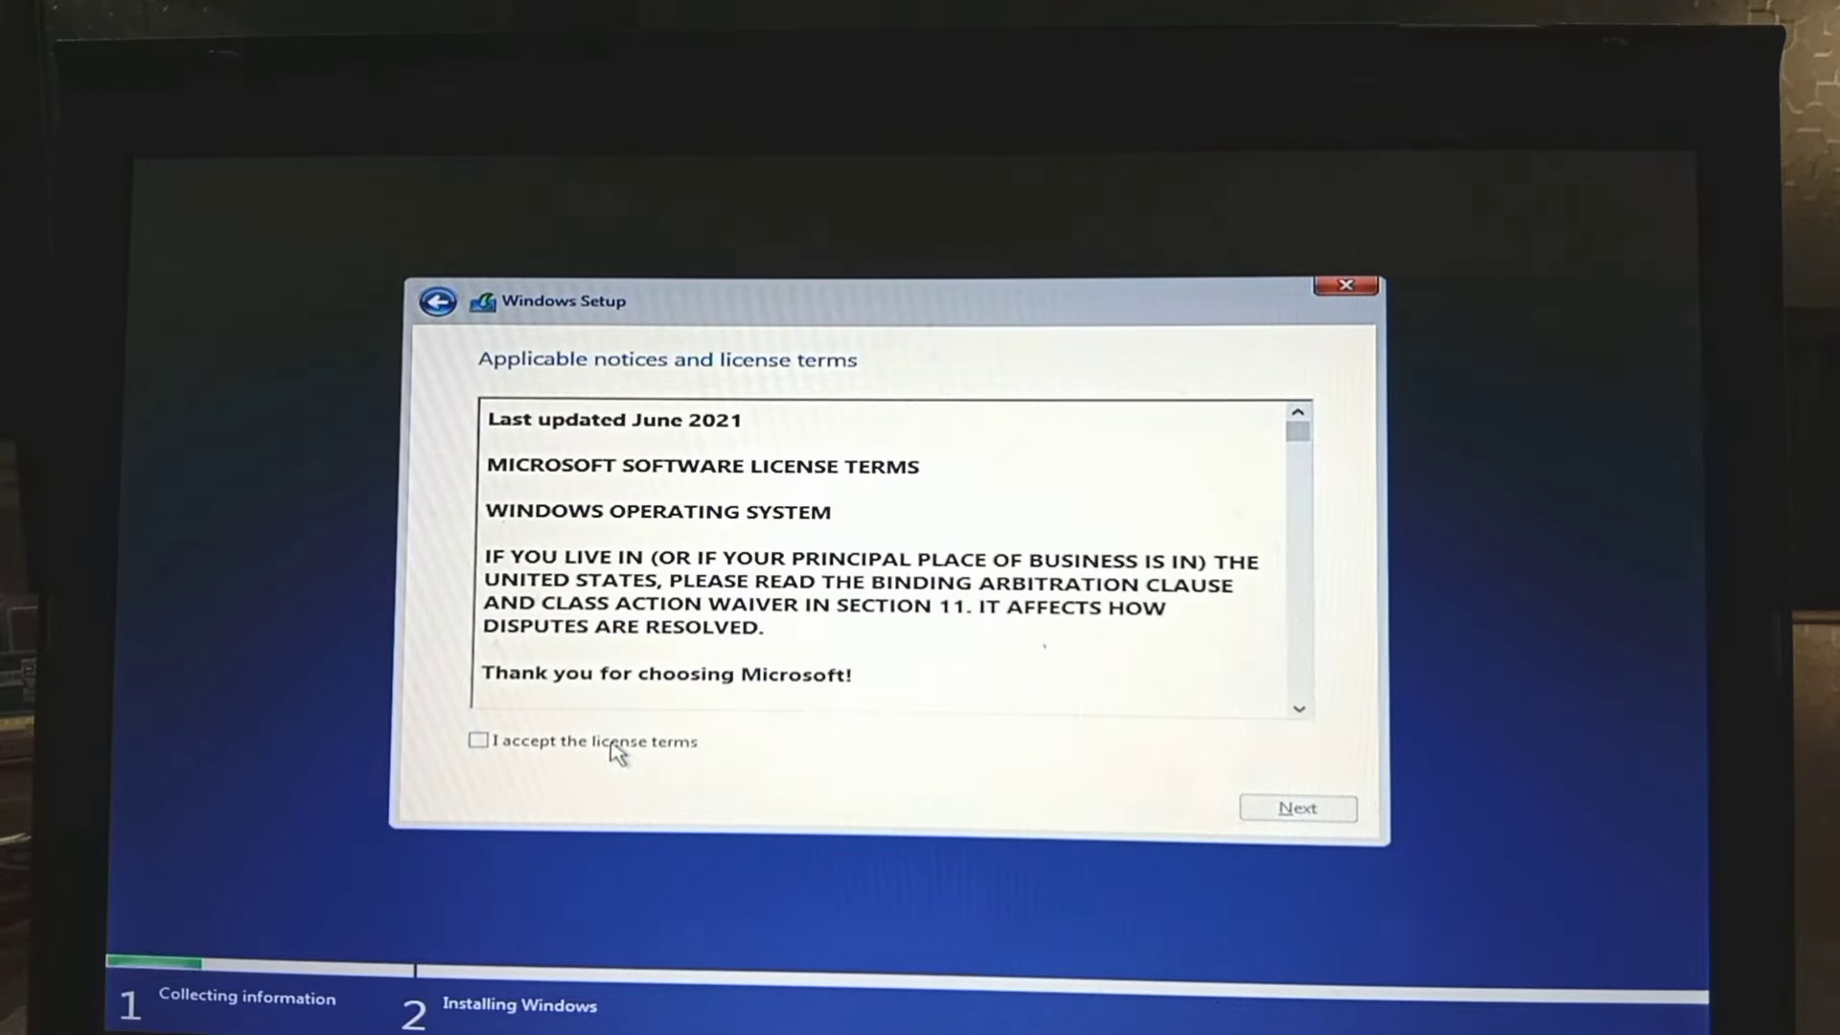
click(1298, 807)
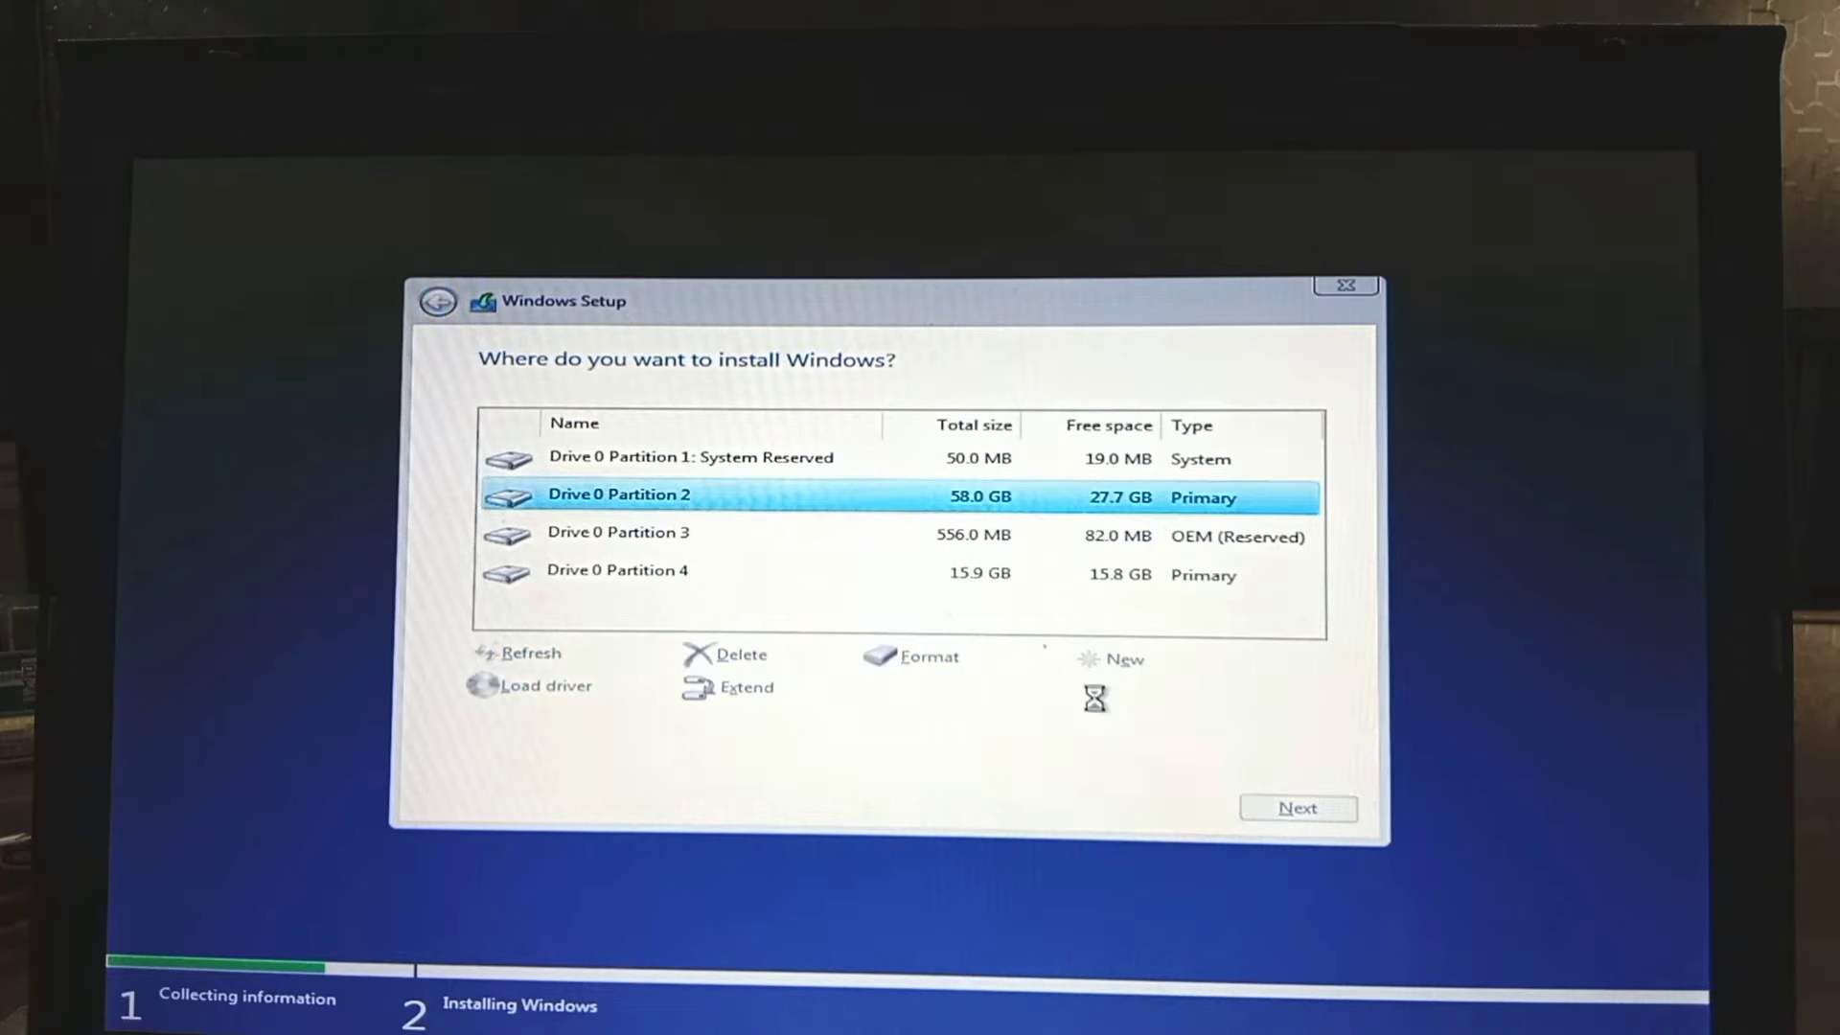
click(1298, 807)
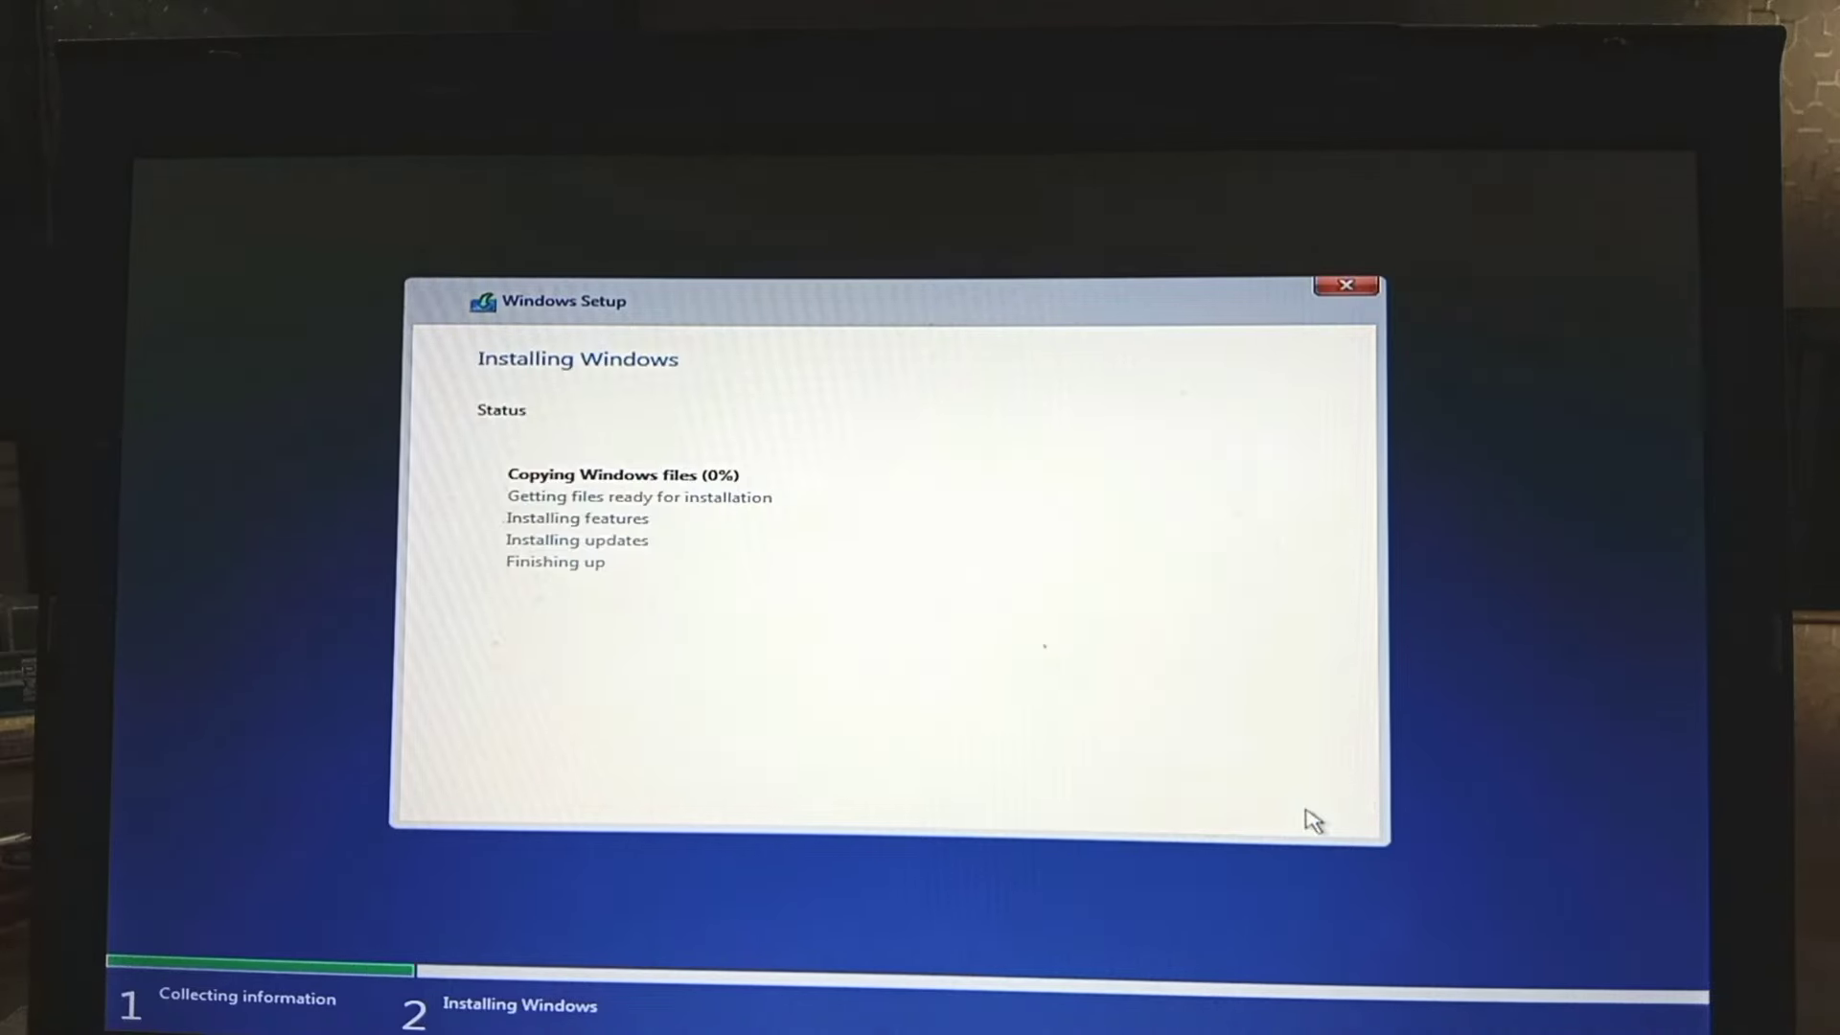